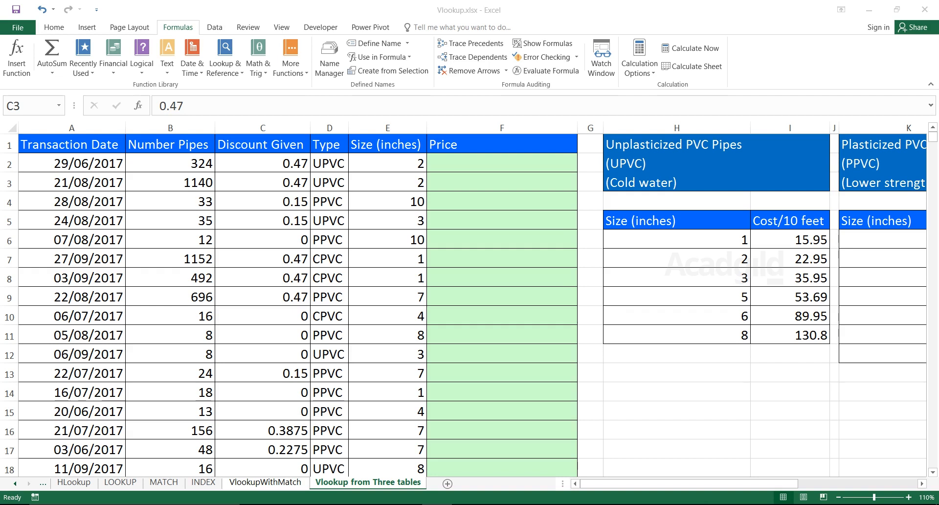
Inspect the first transaction's pipe count, type and size, and the empty Price column.
click(71, 144)
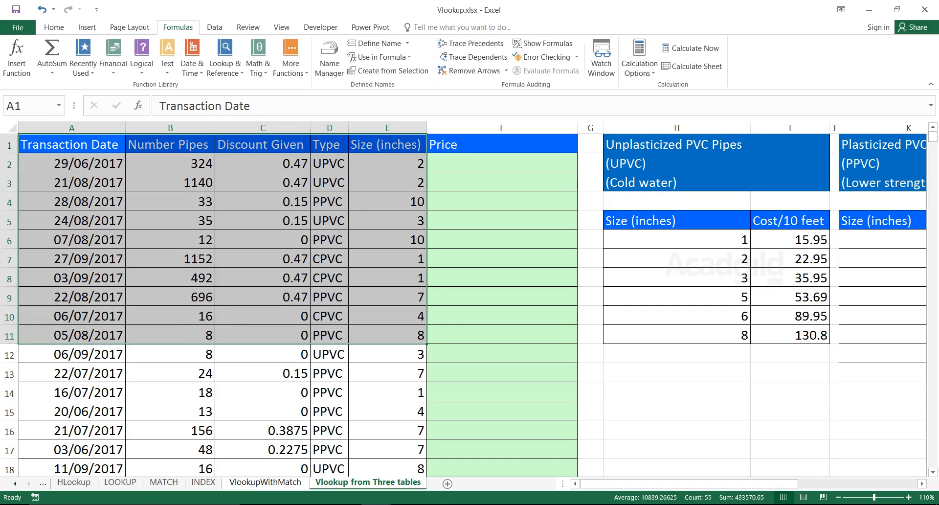
click(169, 163)
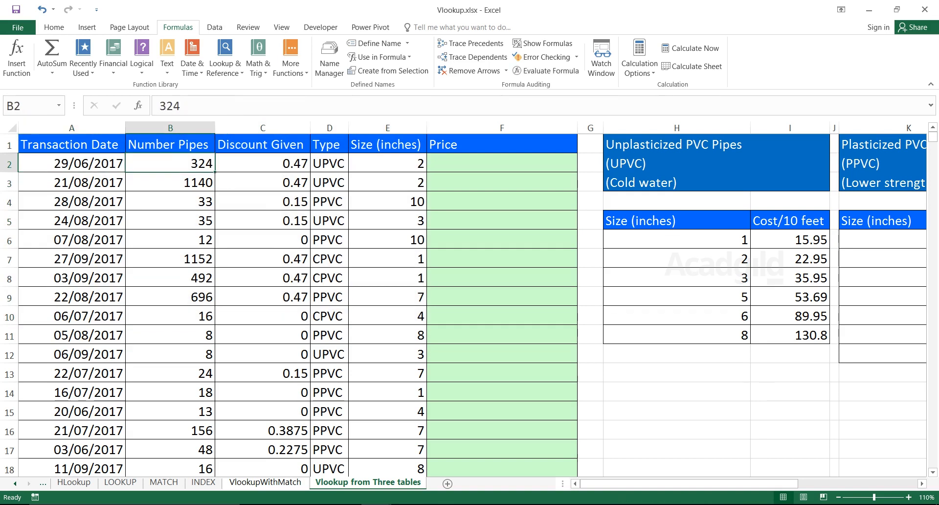
click(329, 163)
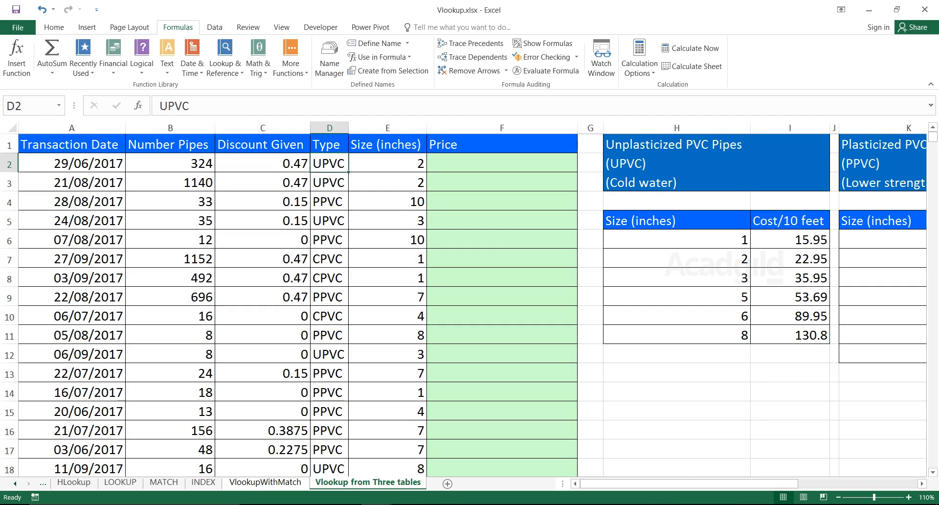
click(387, 163)
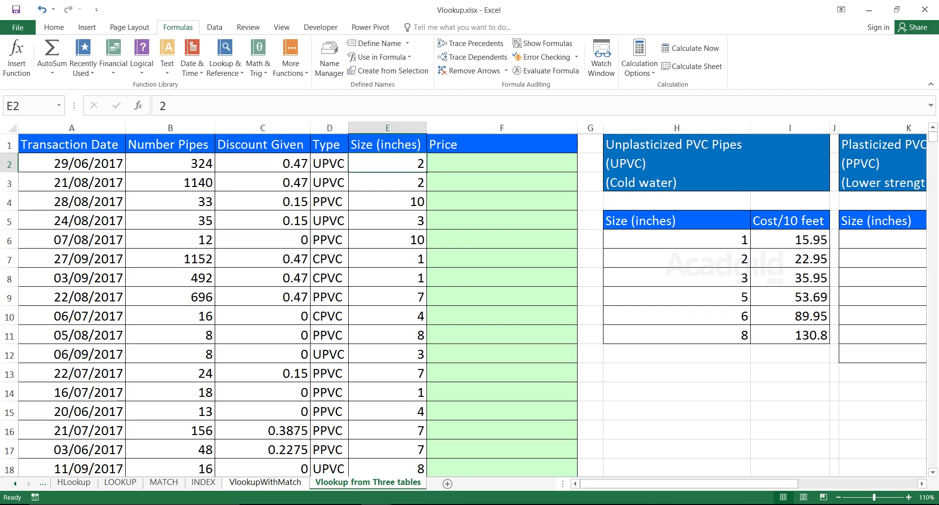
click(501, 162)
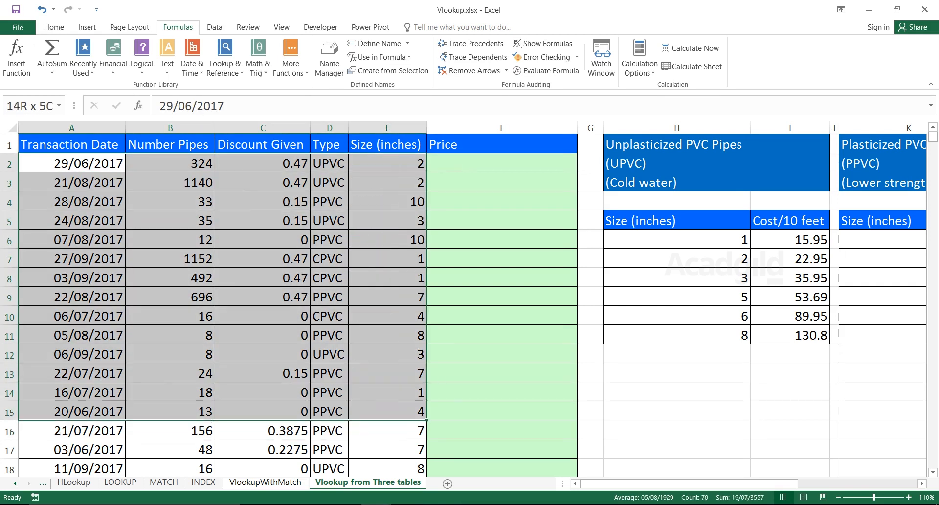
click(502, 162)
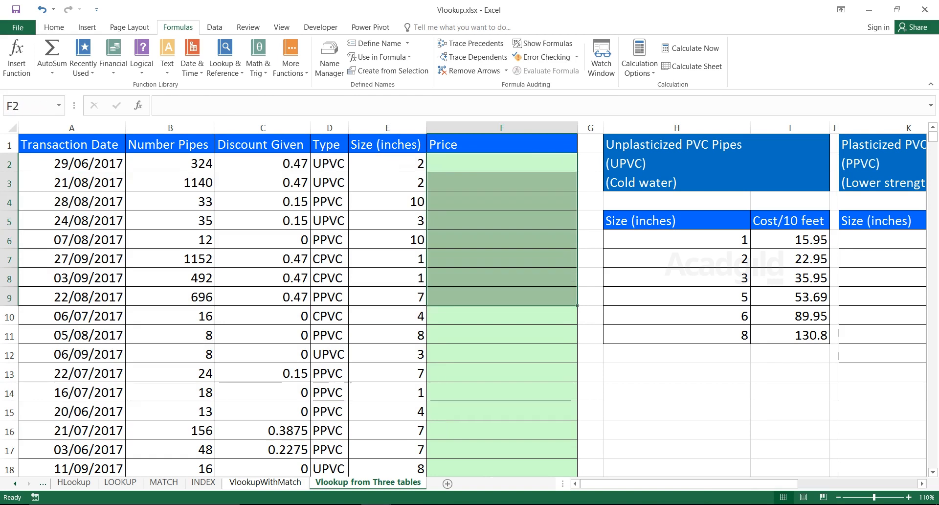
click(501, 181)
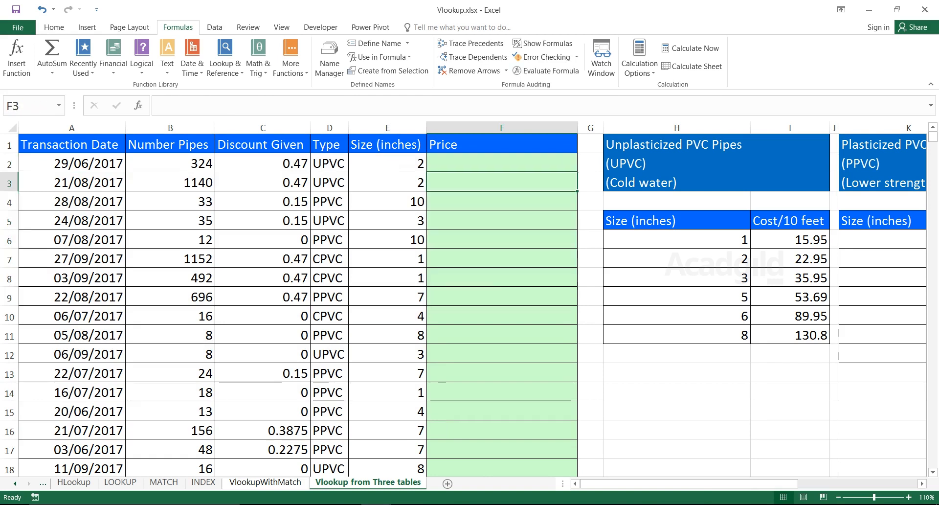
click(833, 239)
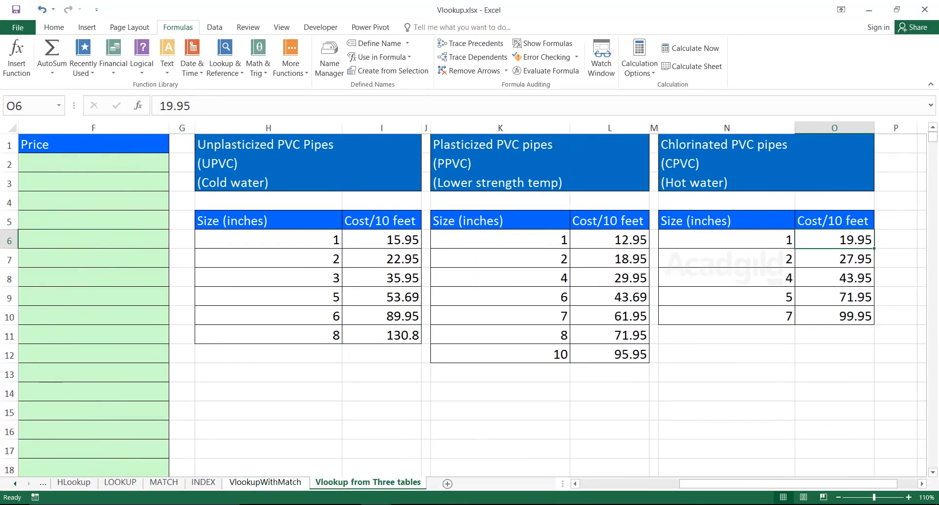
Review the UPVC price table, from size 2 at 22.95 to size 8 at 130.8.
drag(267, 220, 380, 334)
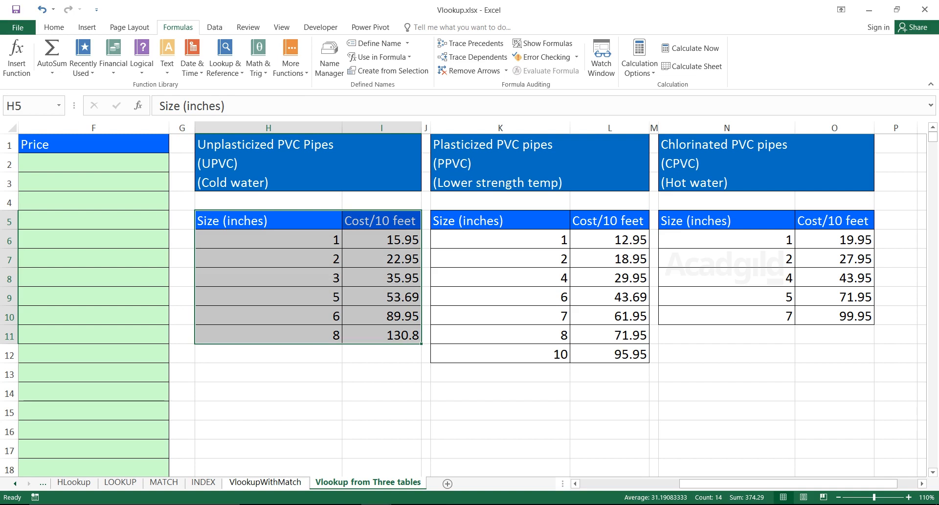
click(268, 258)
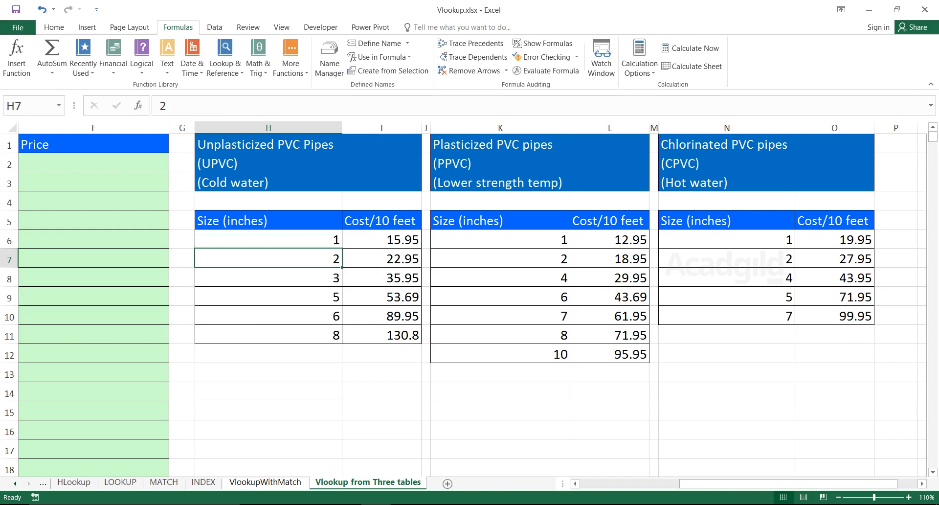
click(382, 259)
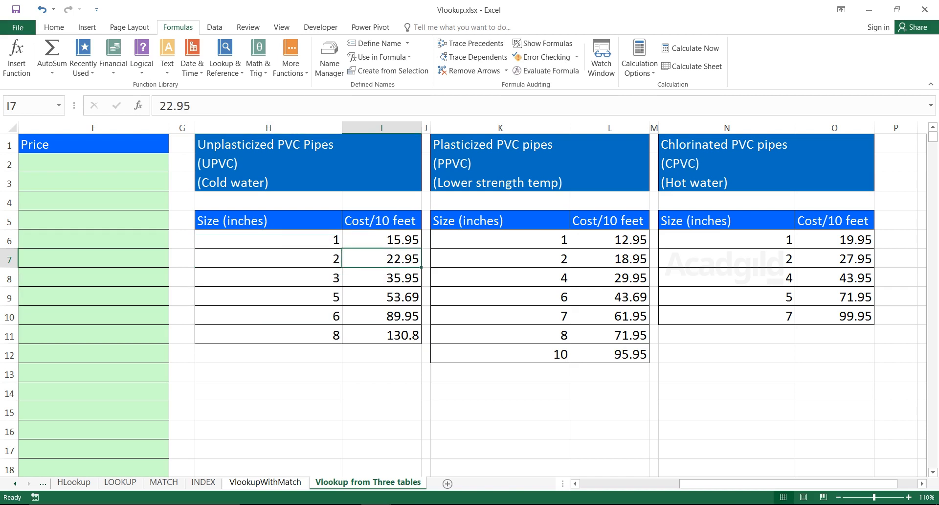
click(268, 334)
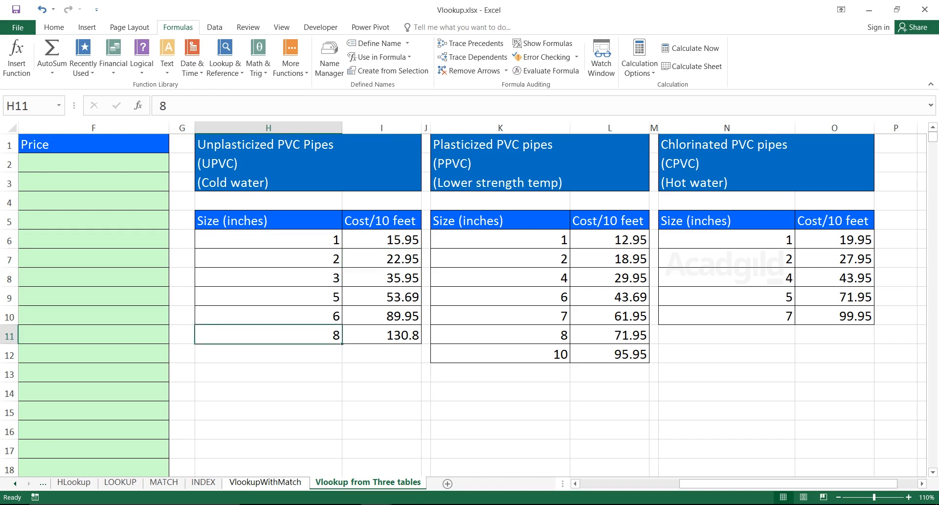
click(382, 335)
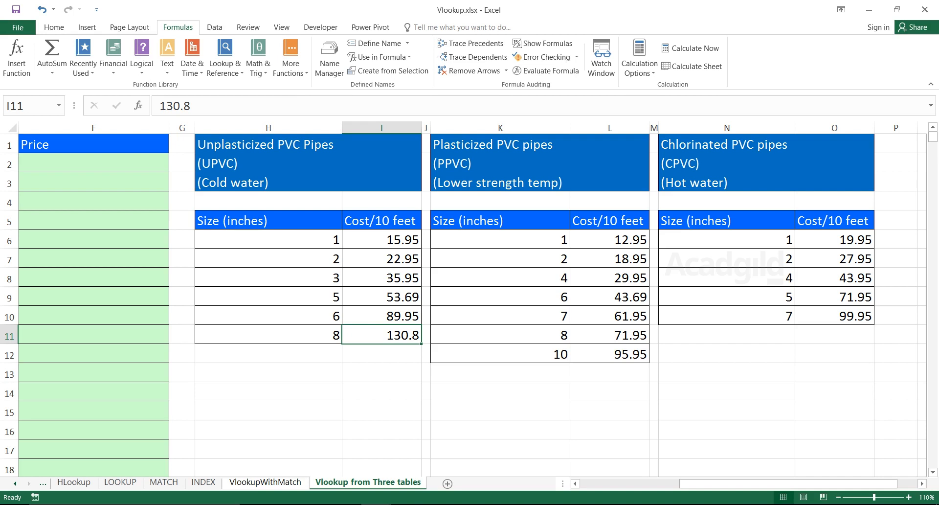
Compare the PPVC sizes 1 to 10 with the UPVC sizes and CPVC costs.
click(499, 163)
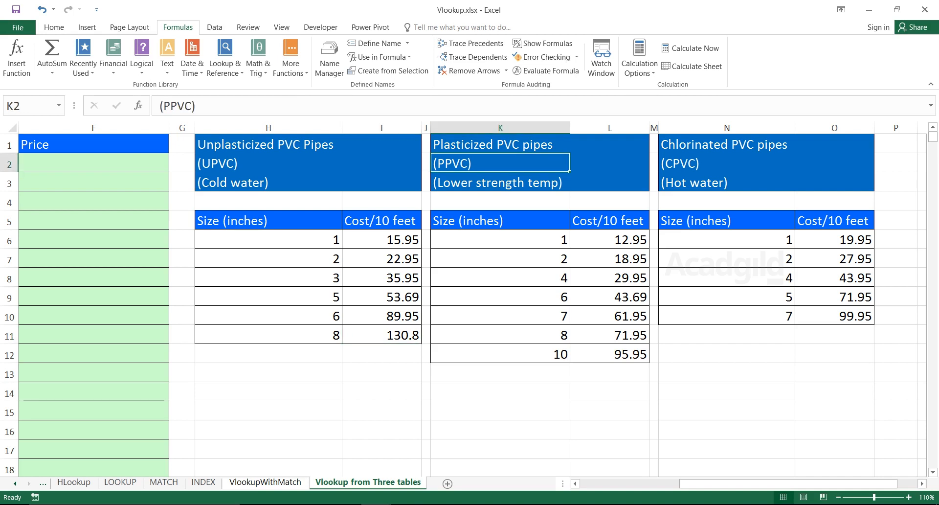
drag(500, 219, 500, 258)
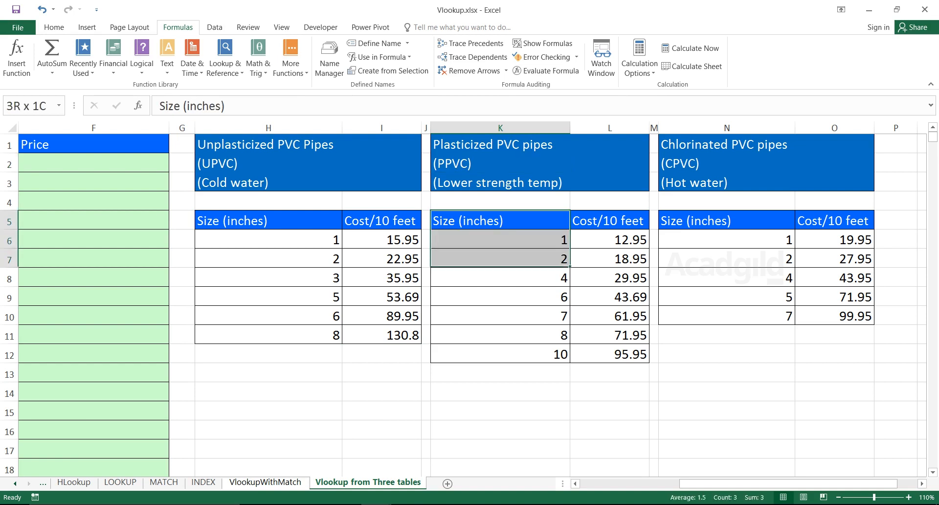
drag(499, 238, 500, 354)
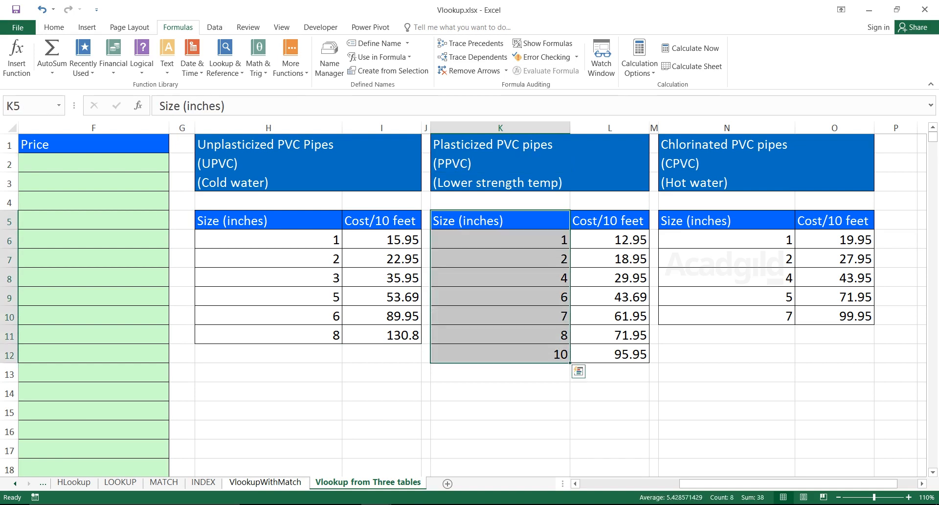
drag(267, 239, 268, 297)
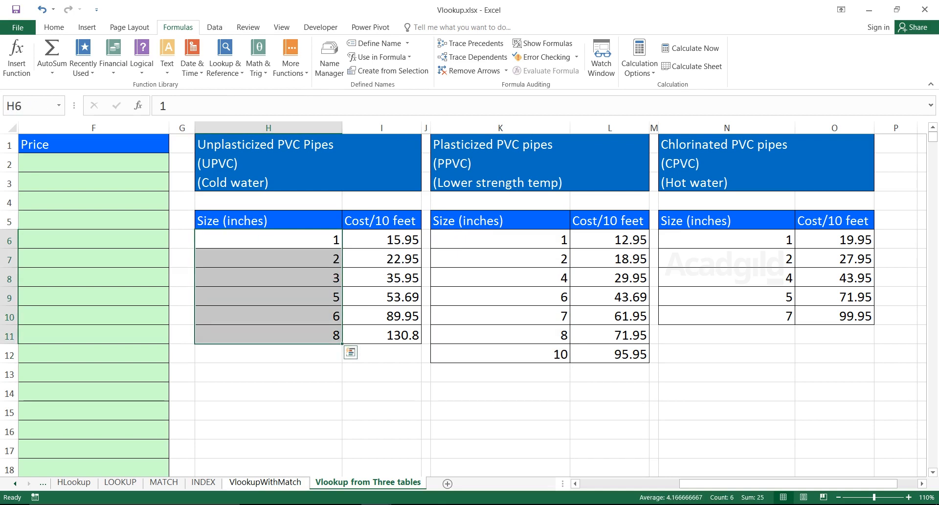
click(268, 239)
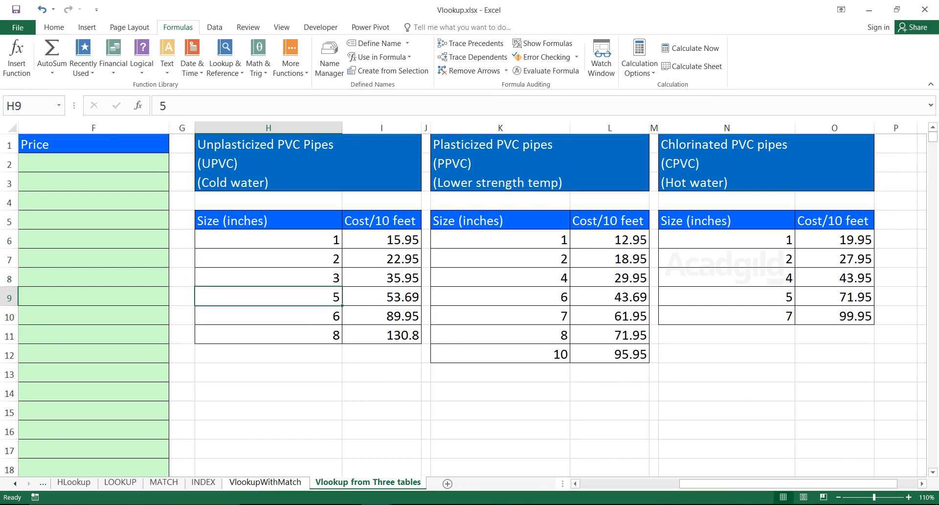
click(267, 334)
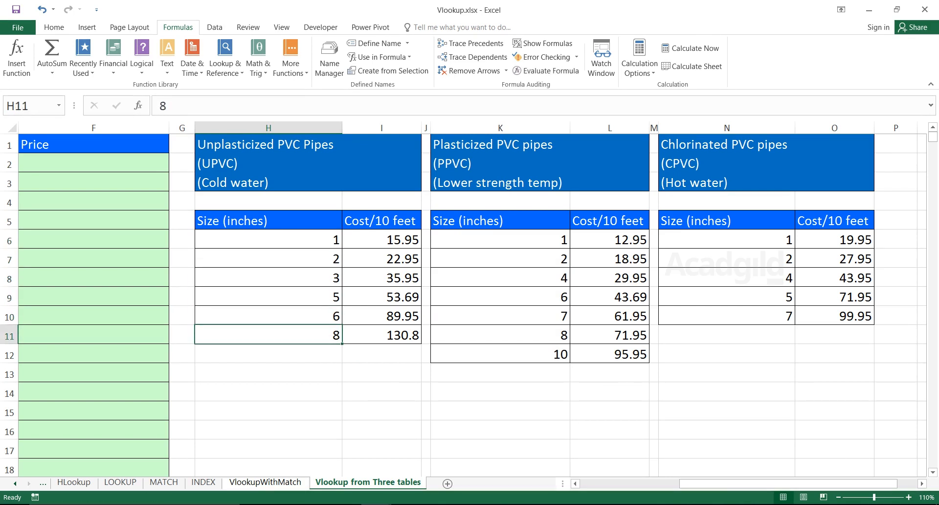
drag(499, 238, 499, 354)
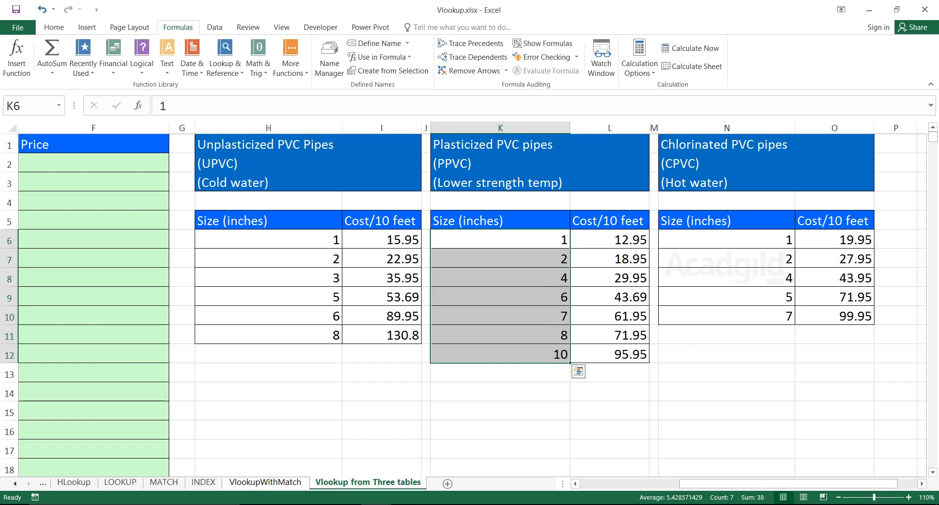
click(499, 353)
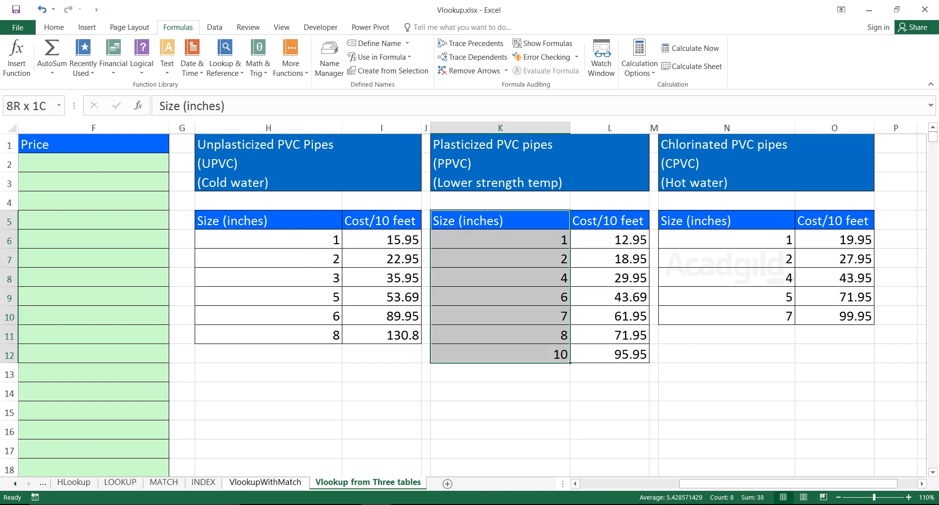
click(726, 162)
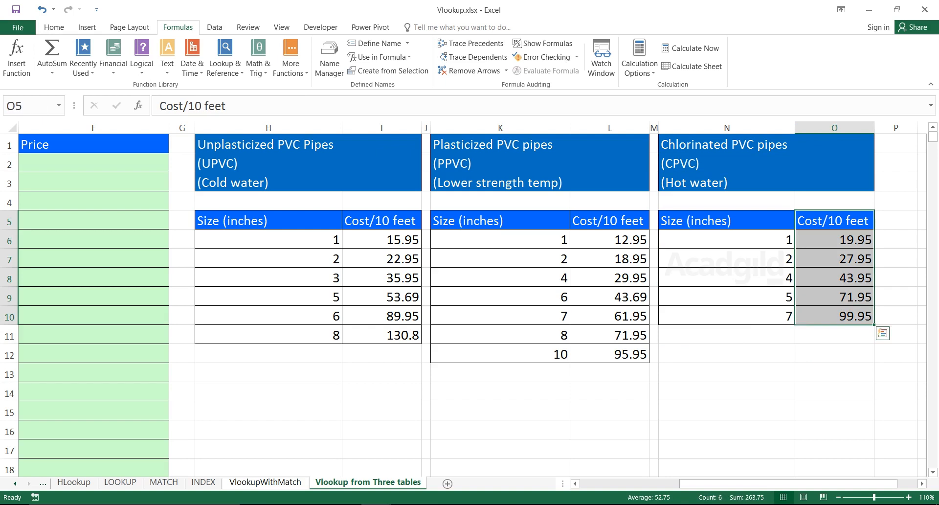
click(268, 258)
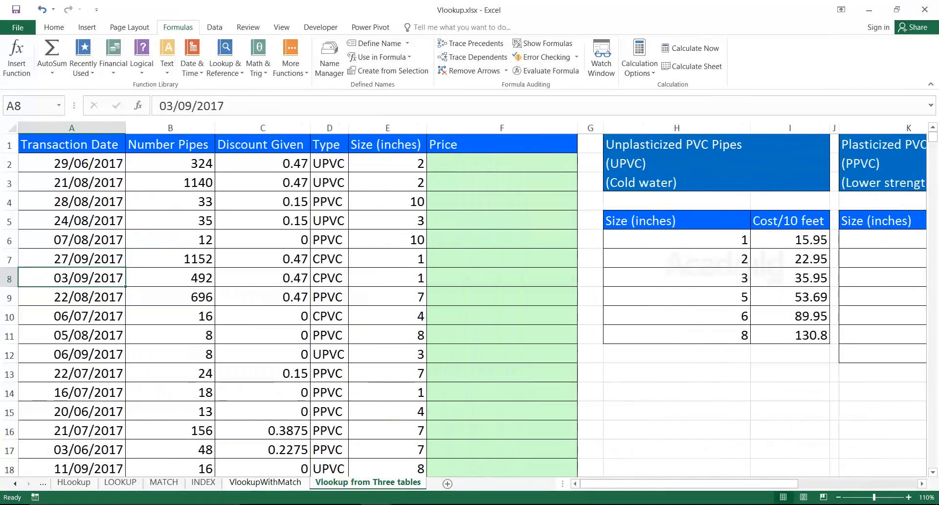
Enter 22.95 in F2 as the price for the first UPVC size-2 transaction.
click(329, 163)
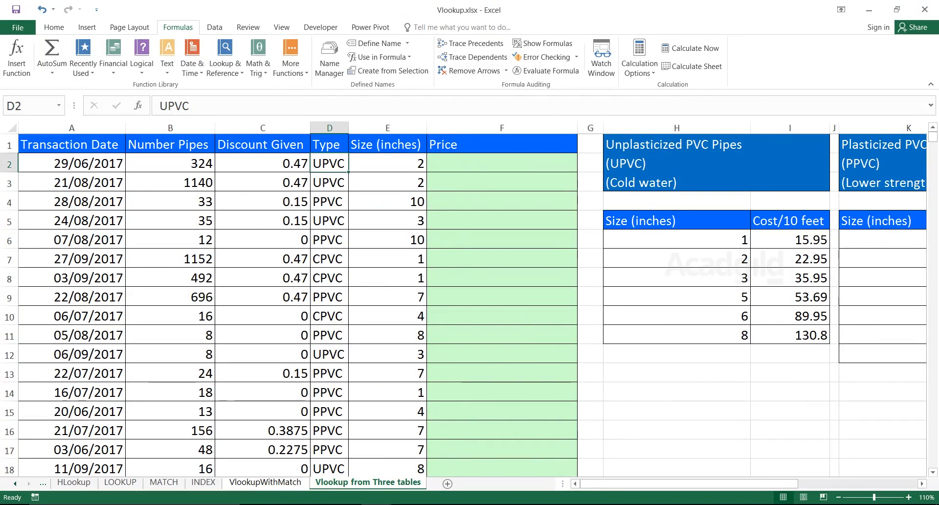
click(386, 162)
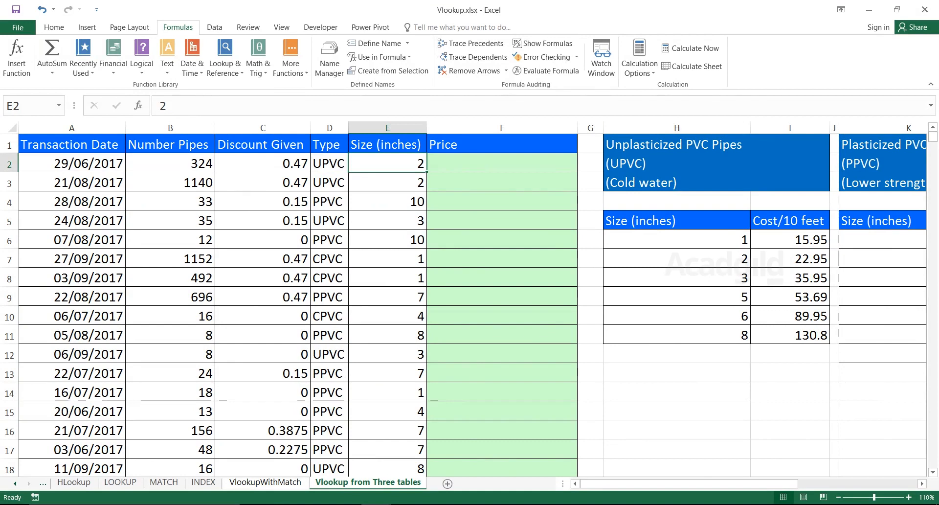
click(676, 220)
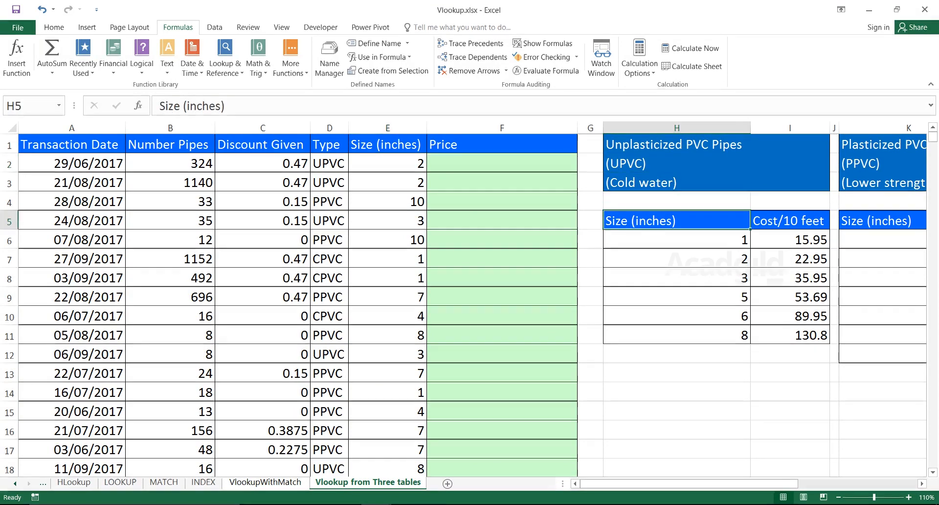
click(677, 258)
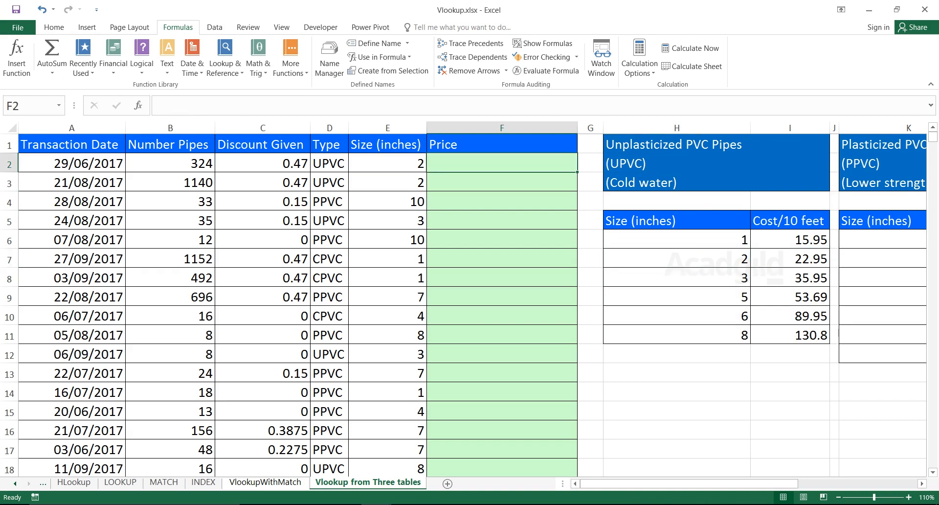
text(22.95)
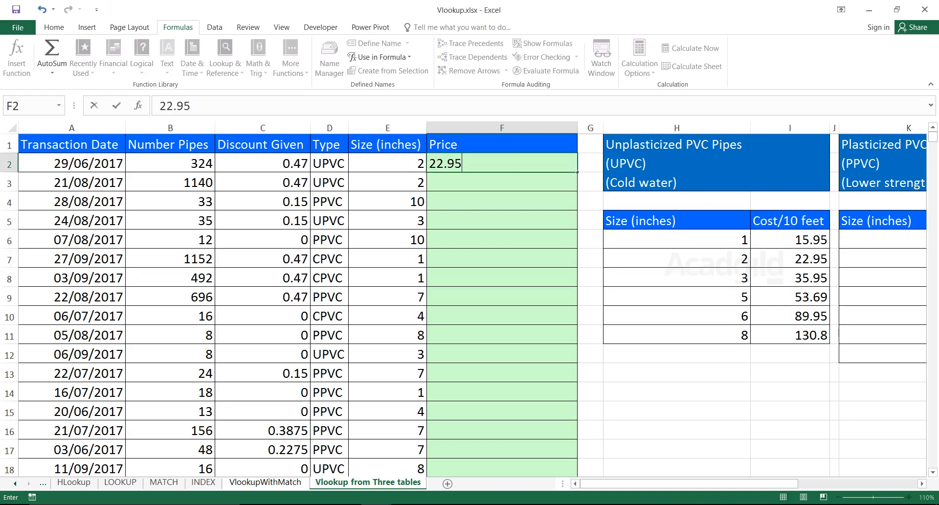
key(Enter)
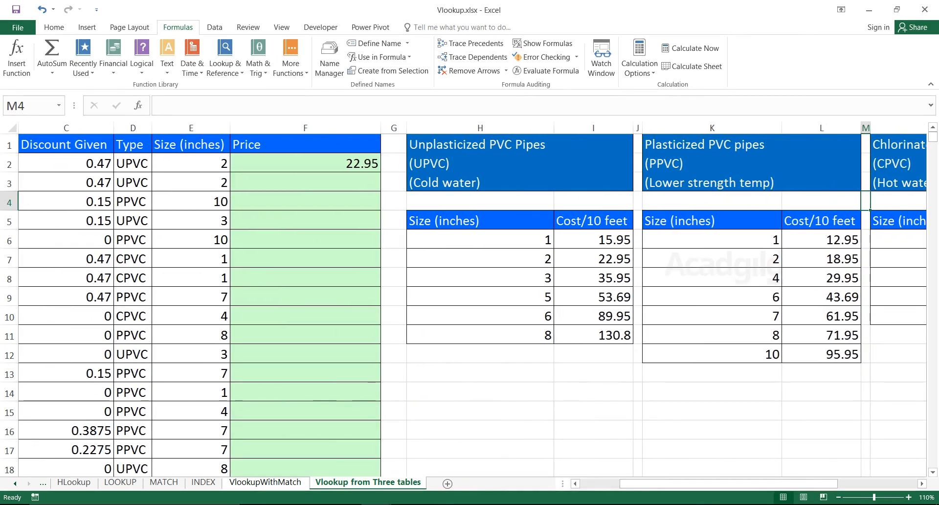
Enter 95.95 as the price for the PPVC size-10 transaction in row 4.
click(711, 163)
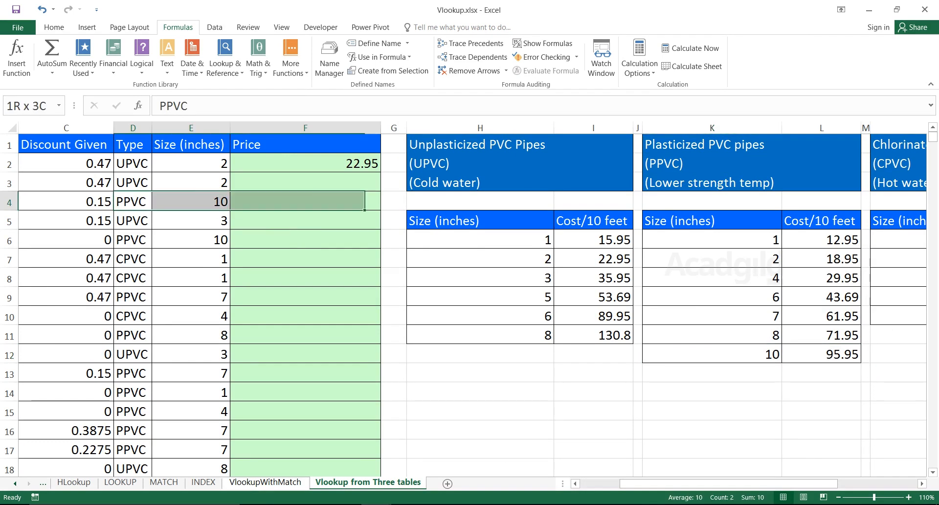
text(95.95)
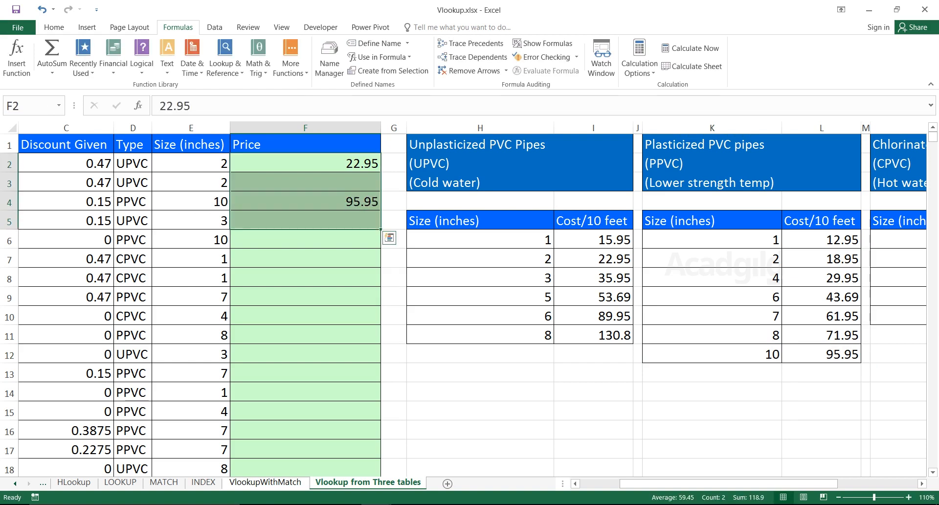
click(190, 182)
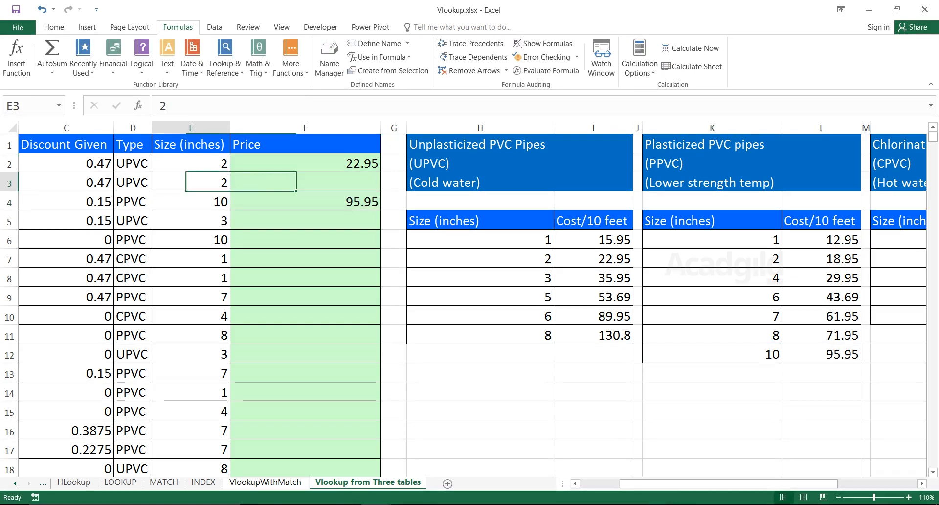
click(304, 201)
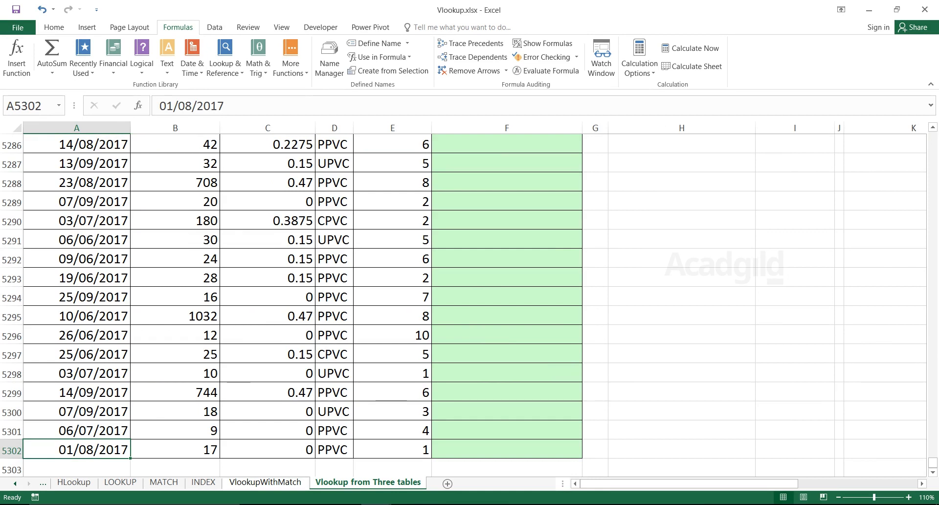
Check the last record, return to the top, and delete the two hand-typed prices.
click(181, 449)
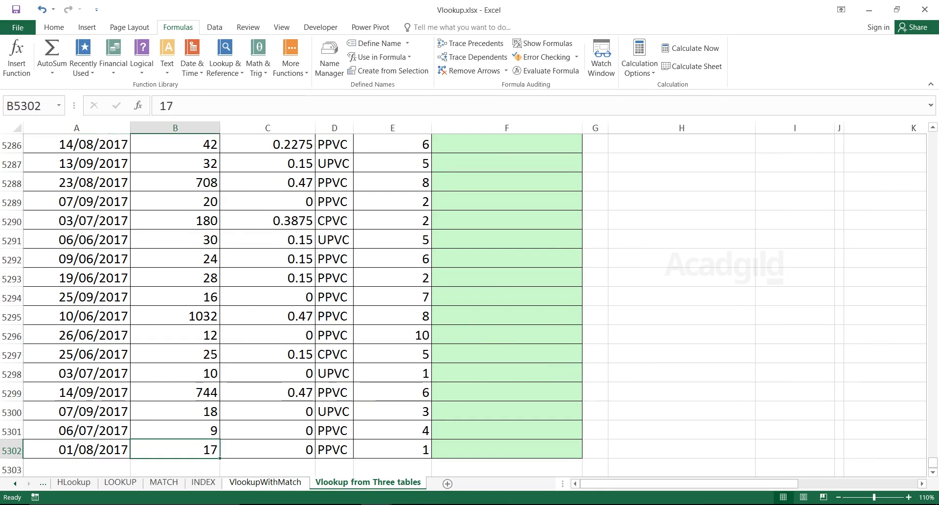
click(333, 450)
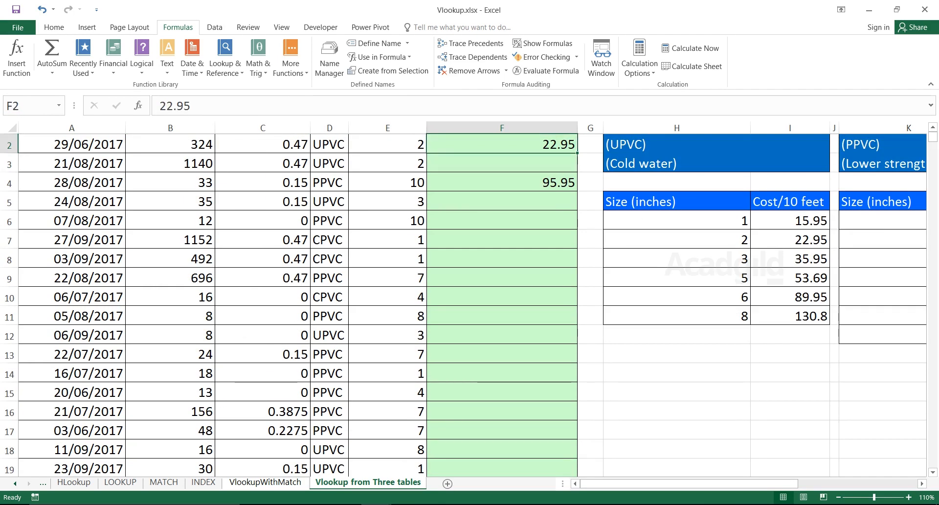
click(386, 142)
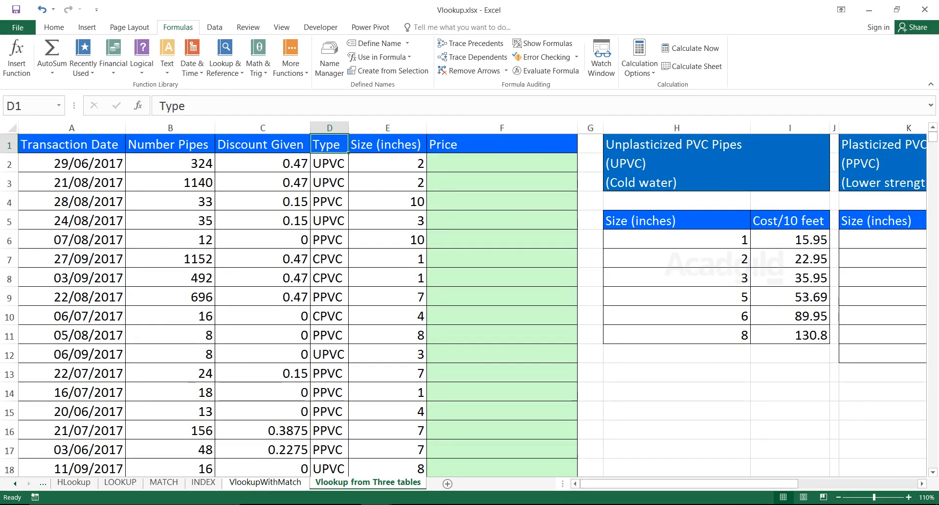
click(328, 163)
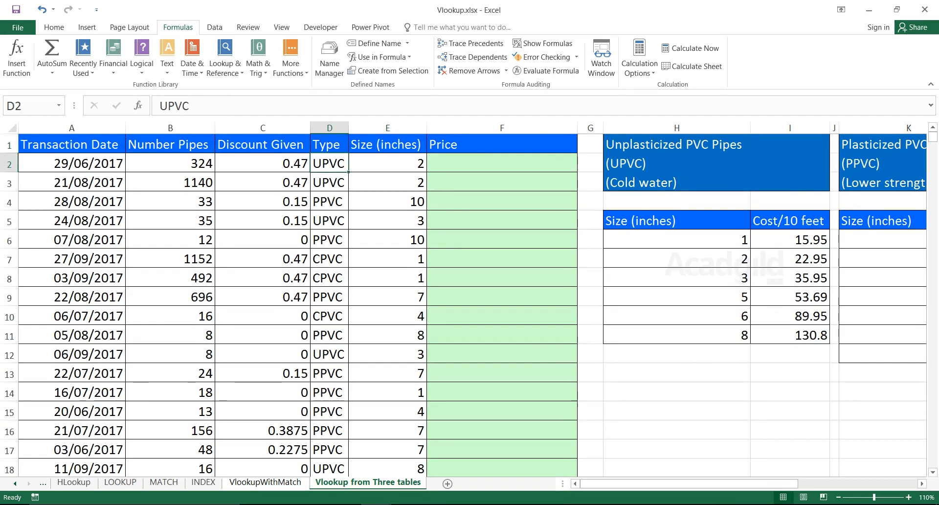
click(329, 258)
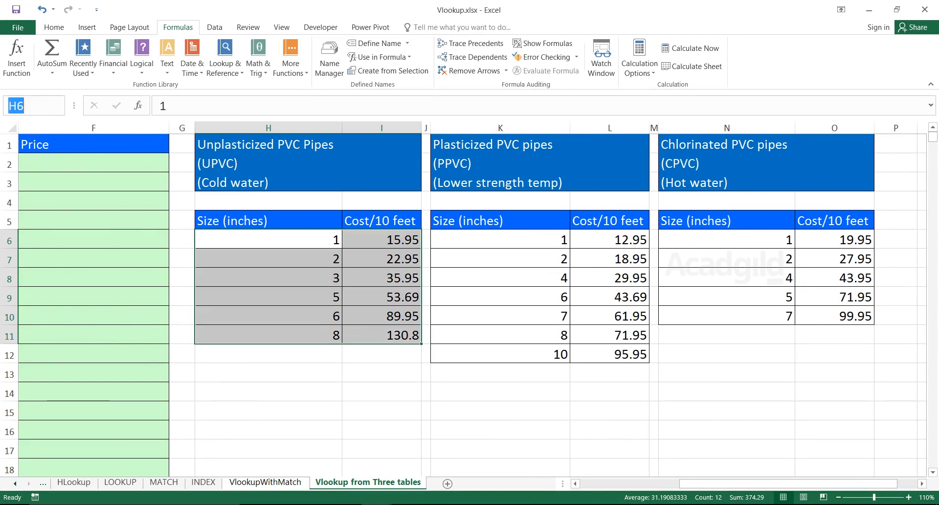
Name H6:I11 UPVC, K6:L12 PPVC and N6:O10 CPVC in the Name Box.
text(UP)
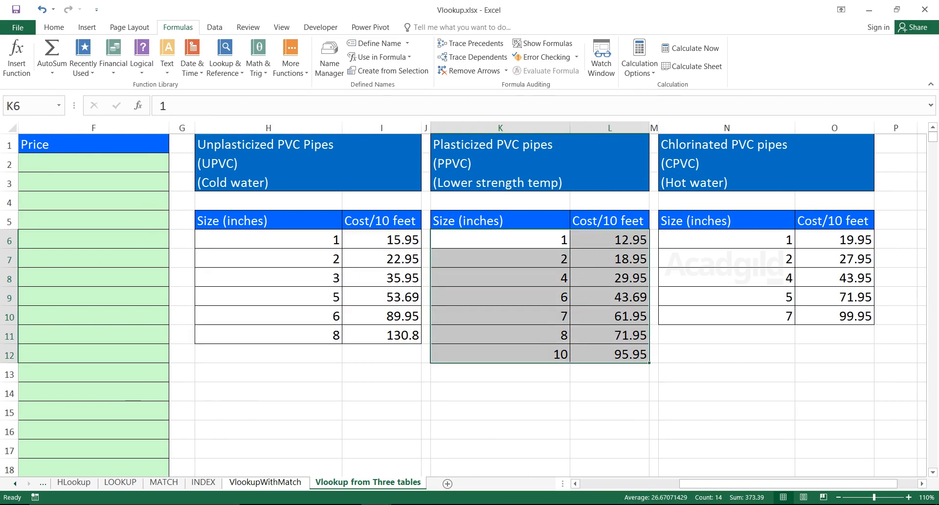
text(PP)
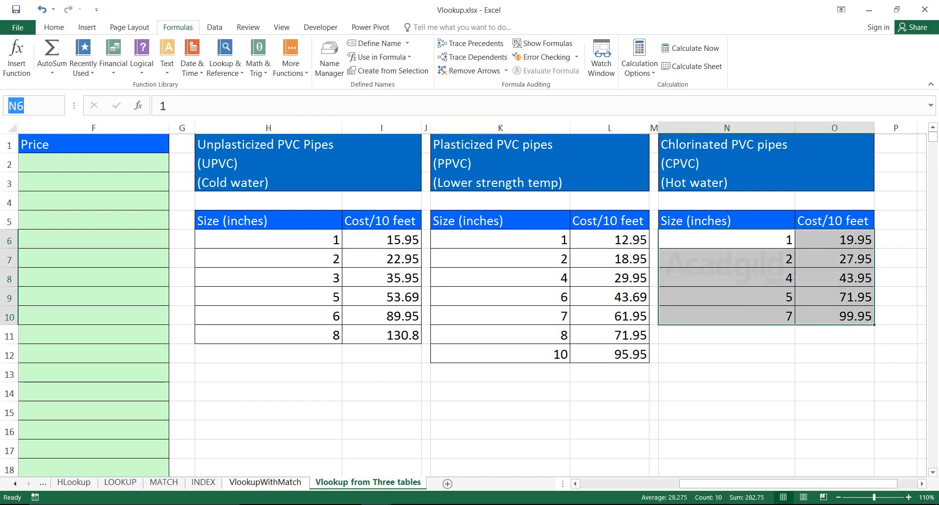
text(CPVC)
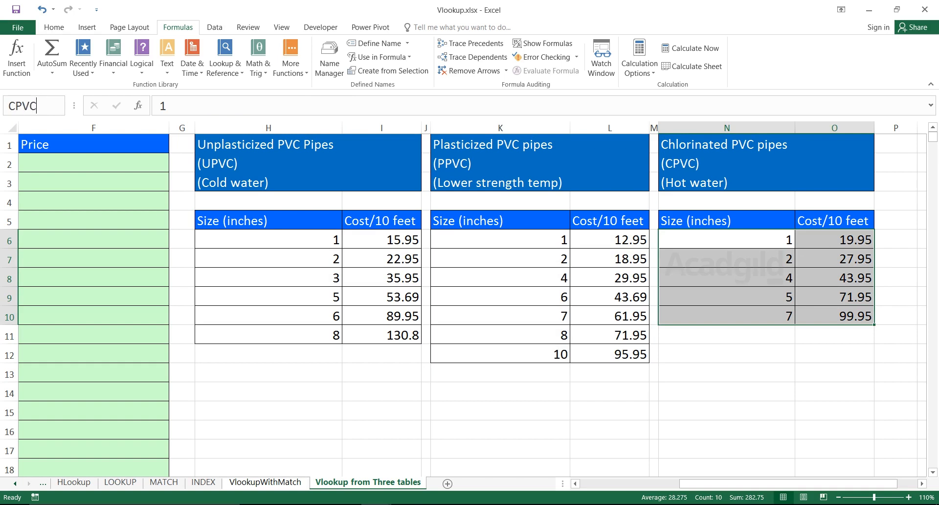
click(267, 240)
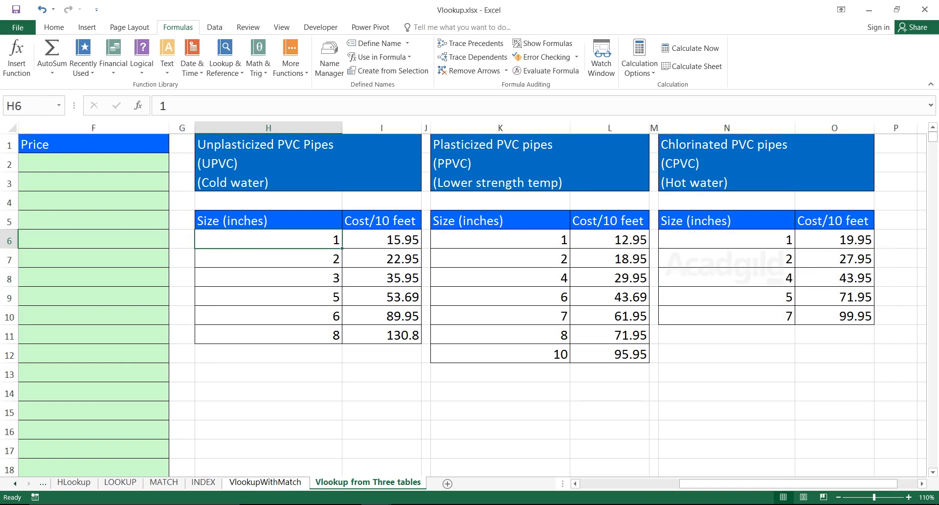
scroll(left, 3)
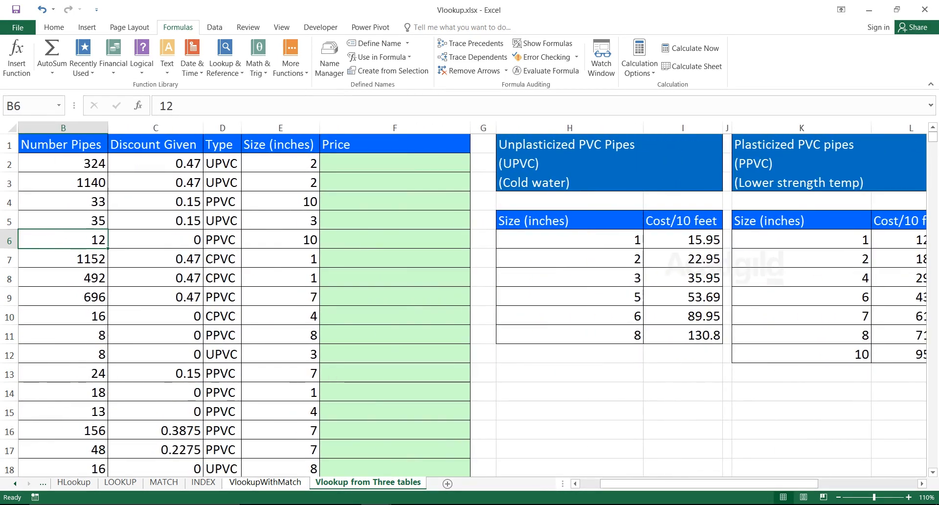
click(221, 163)
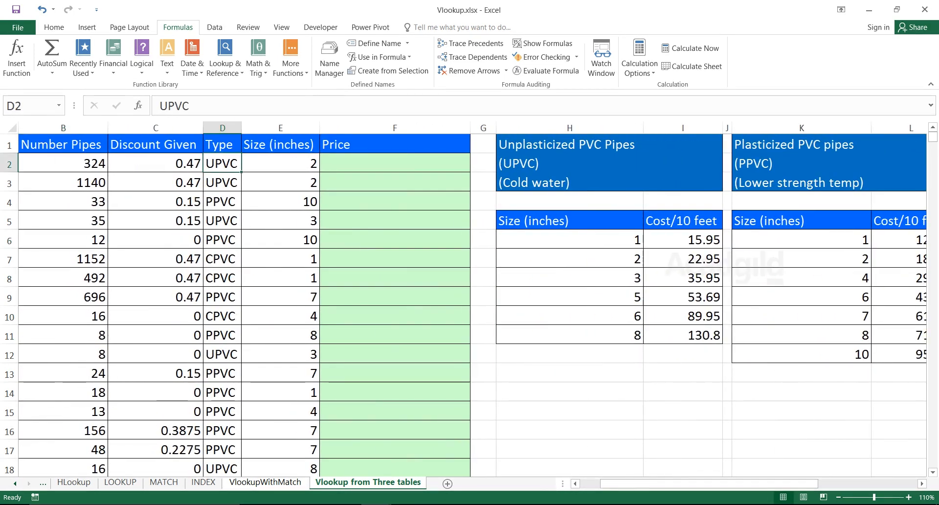
click(395, 162)
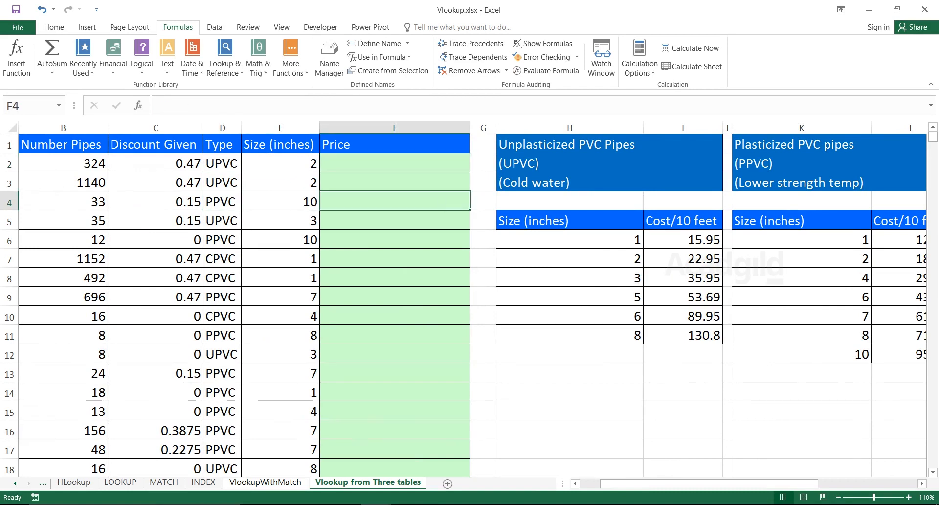
click(222, 162)
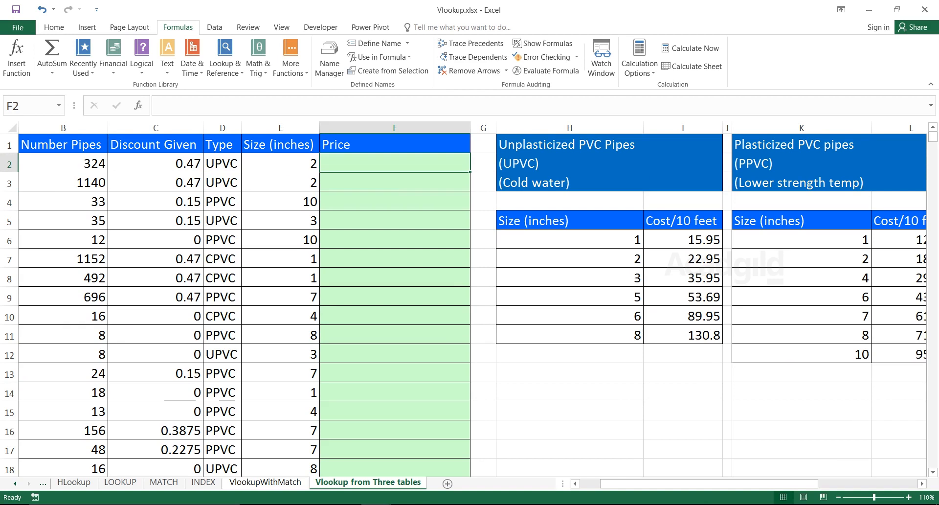
click(222, 164)
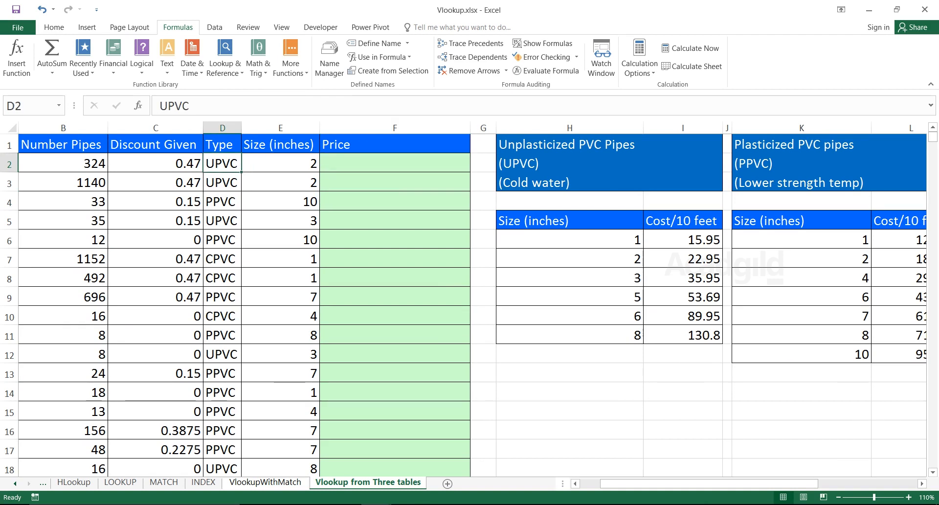
drag(569, 240, 681, 334)
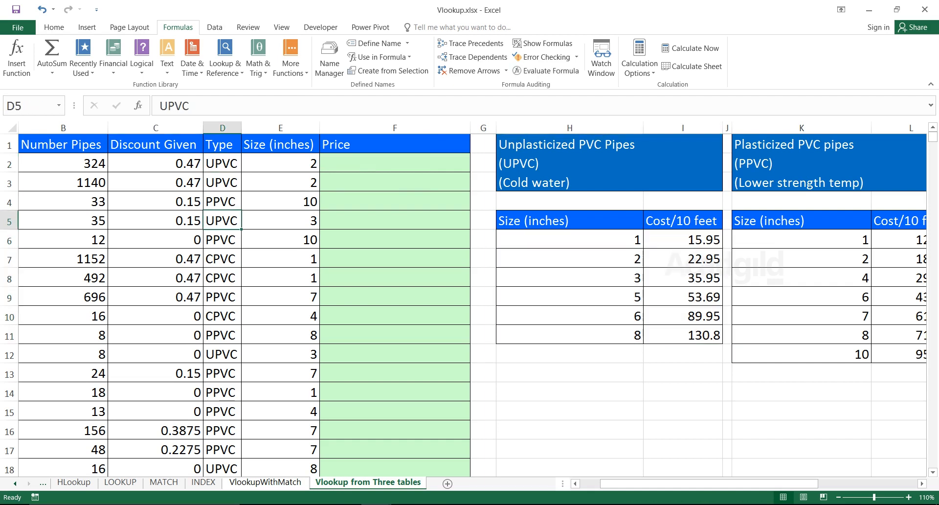
click(222, 201)
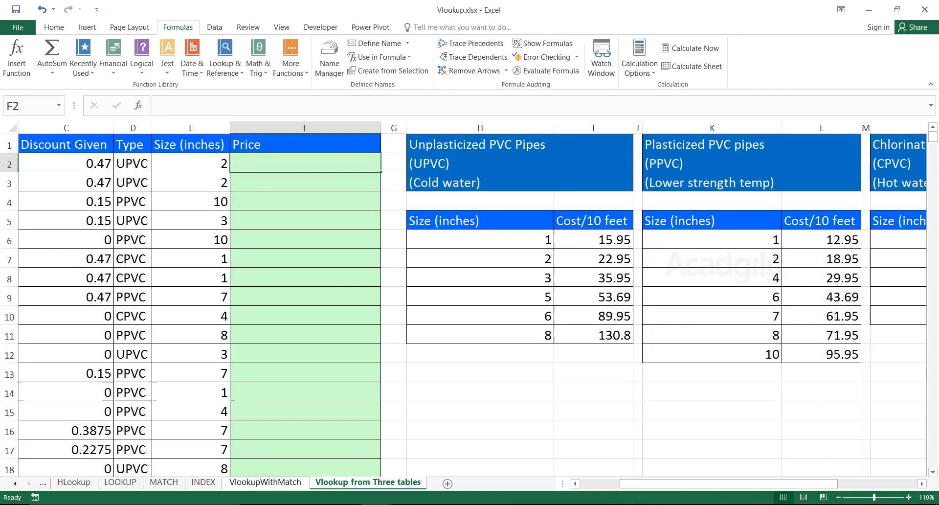
Enter =VLOOKUP(E2,INDIRECT(D2),2) in F2, returning 22.95.
text(=)
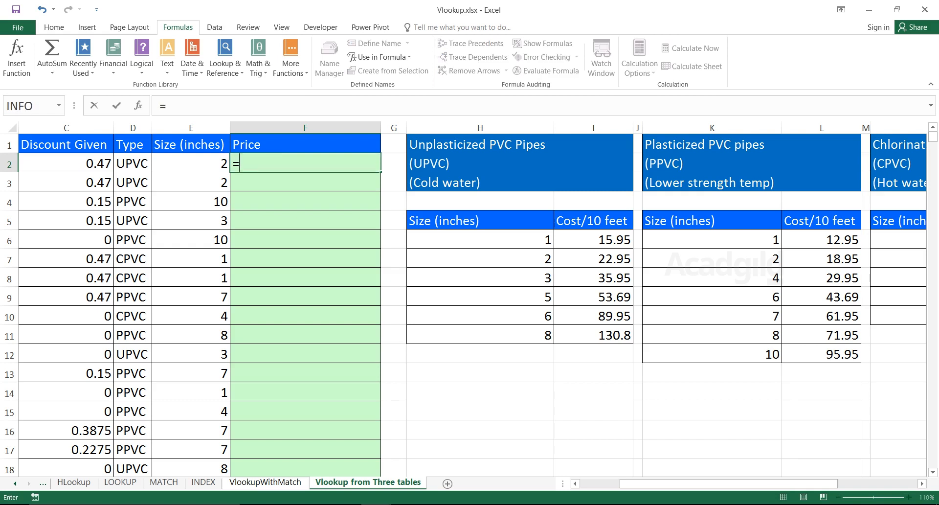
text(VLOOKUP()
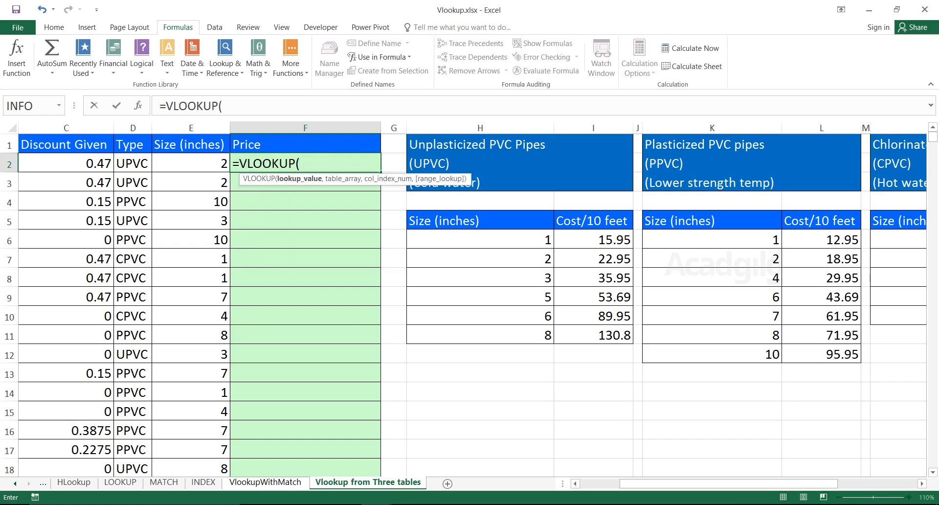
click(190, 163)
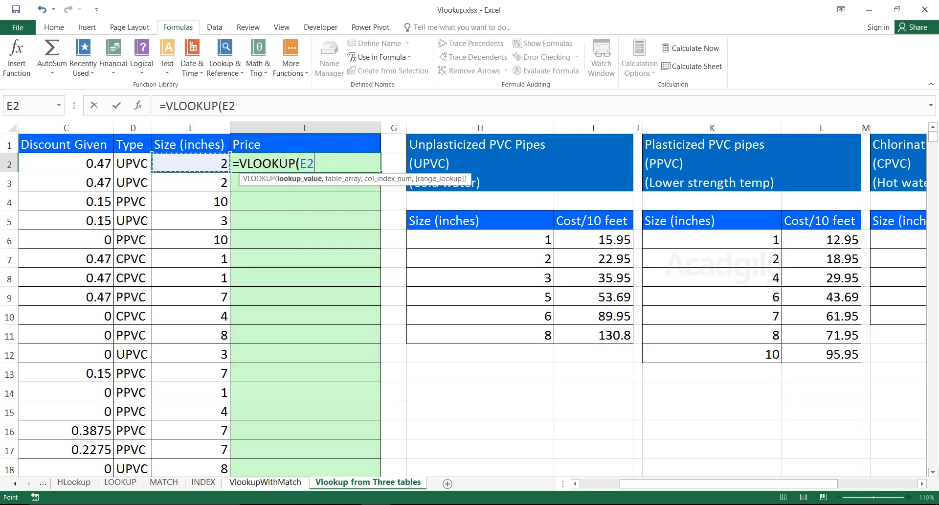
text(,)
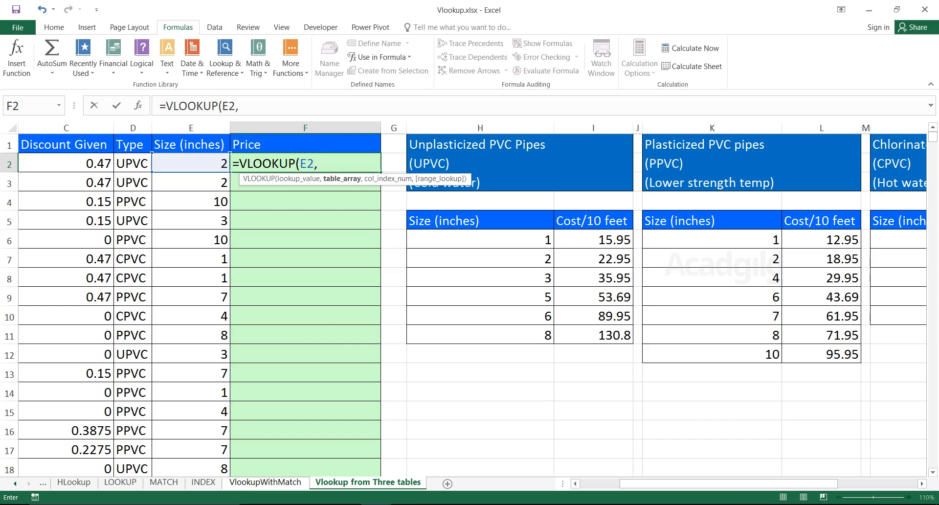
text(Indr)
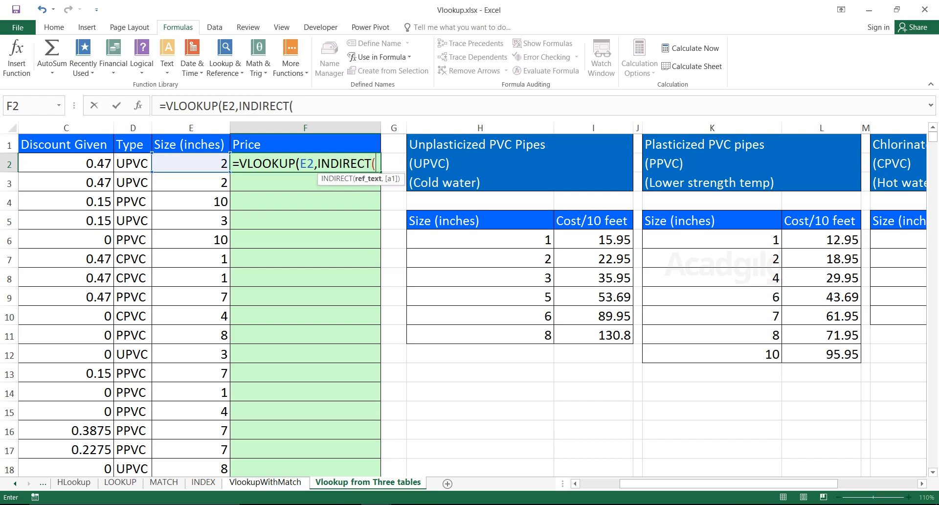
click(132, 164)
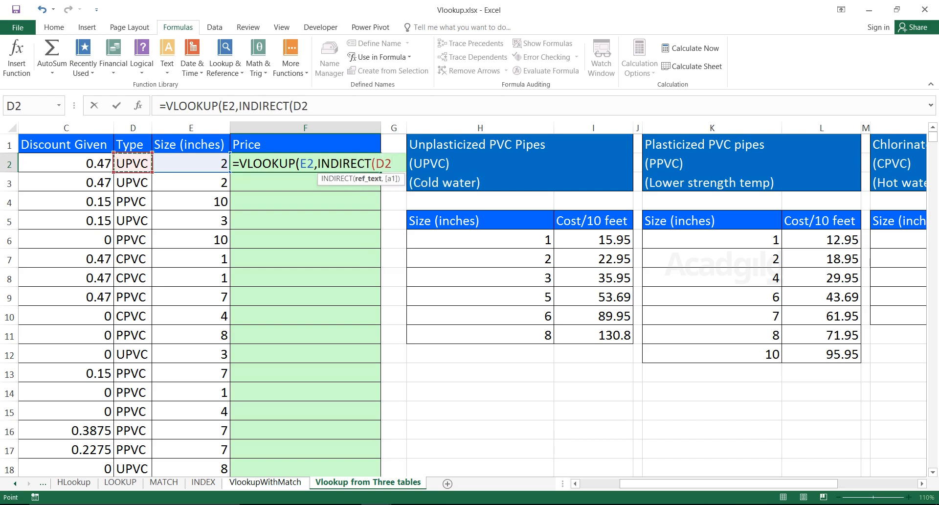
text(),)
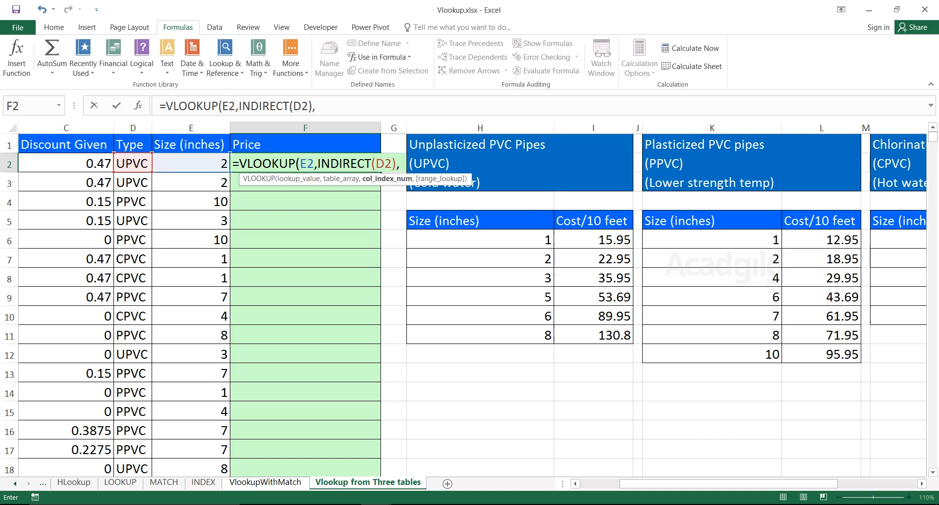
text(2))
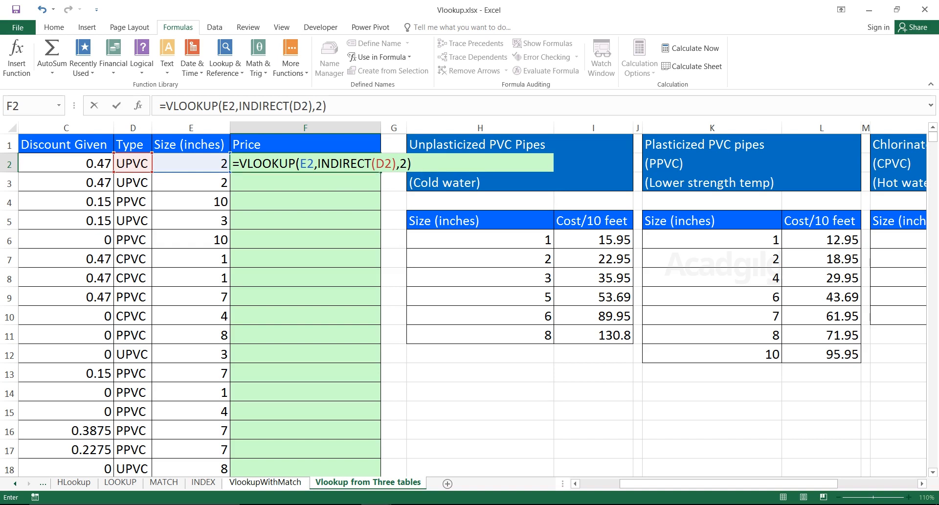
key(Enter)
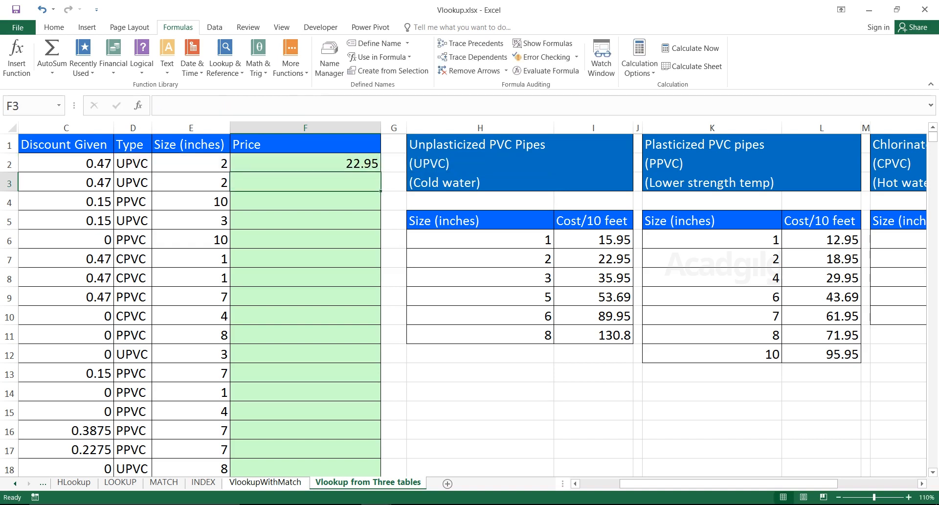
Fill the F2 formula down the Price column to row 5302 and scroll back.
click(305, 162)
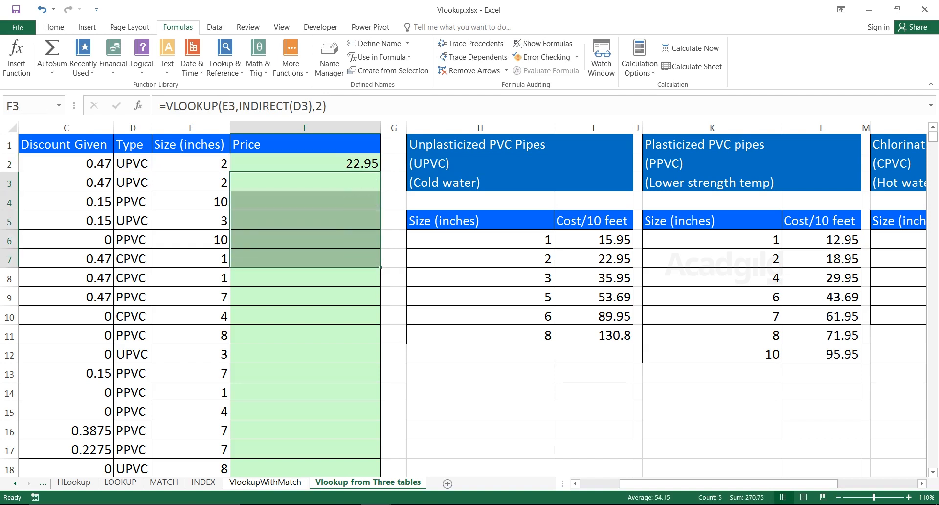
click(305, 163)
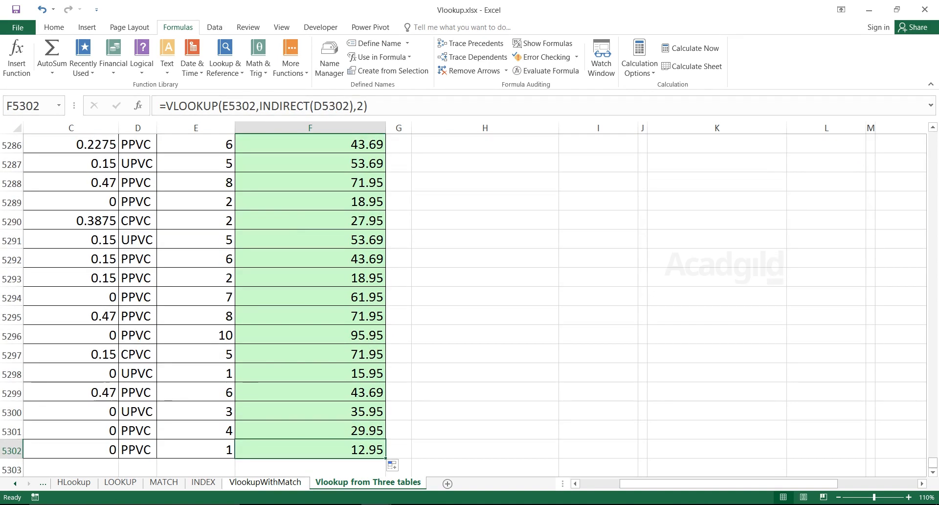
scroll(left, 3)
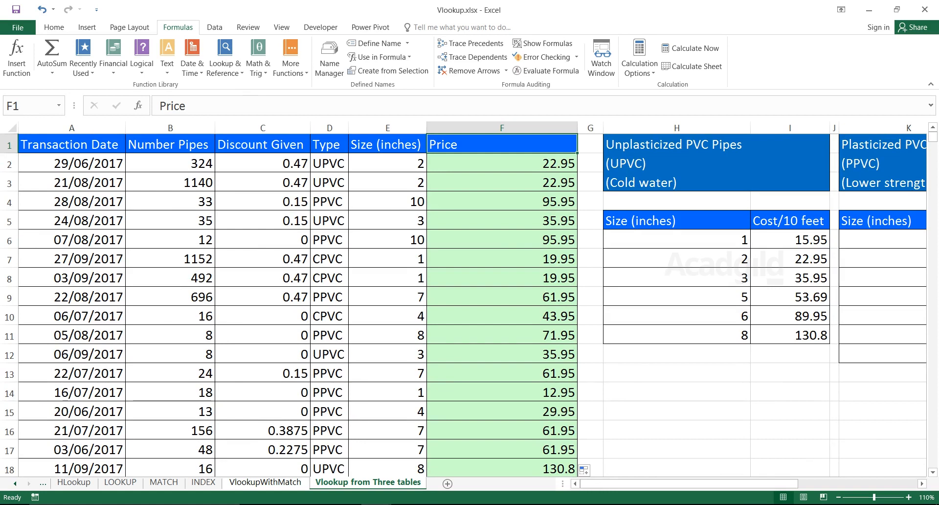
Point out D4's PPVC type and the price table rows, then clear the Price column.
click(502, 163)
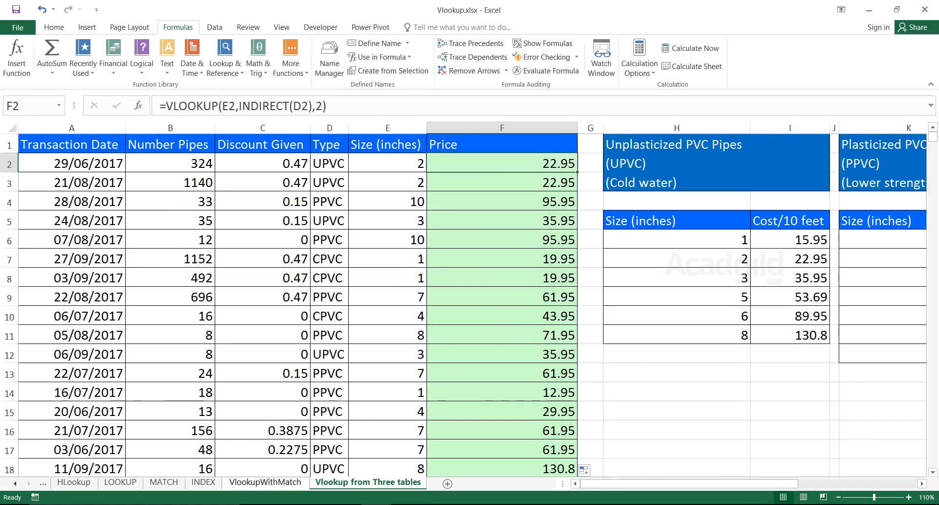
click(329, 201)
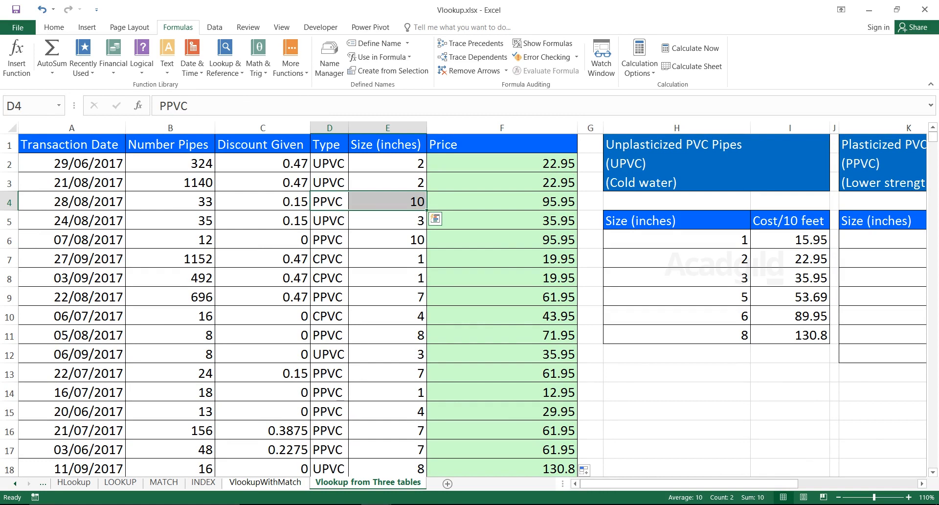
click(883, 353)
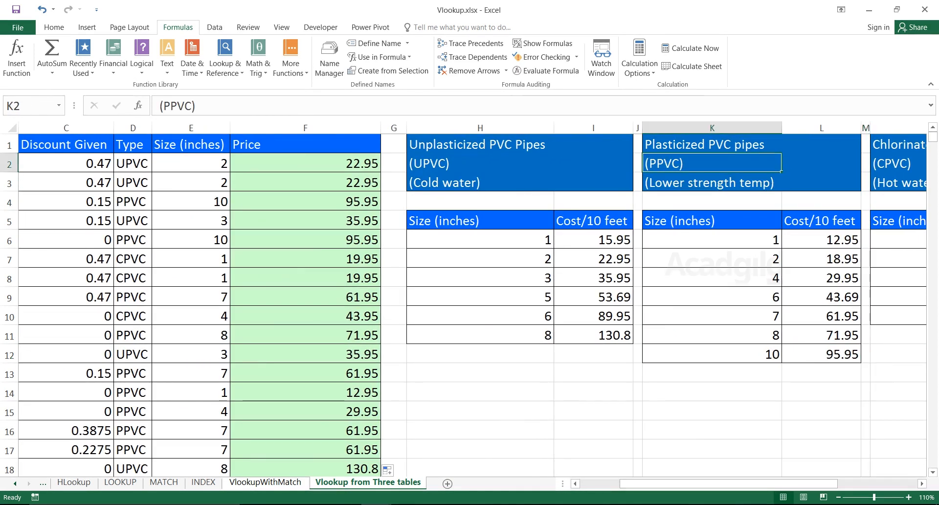
click(711, 353)
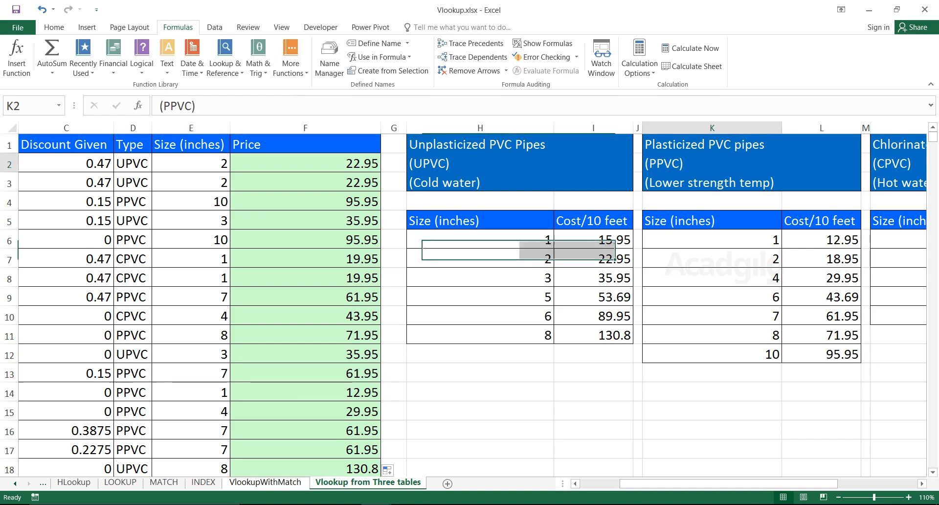
click(711, 315)
text(=)
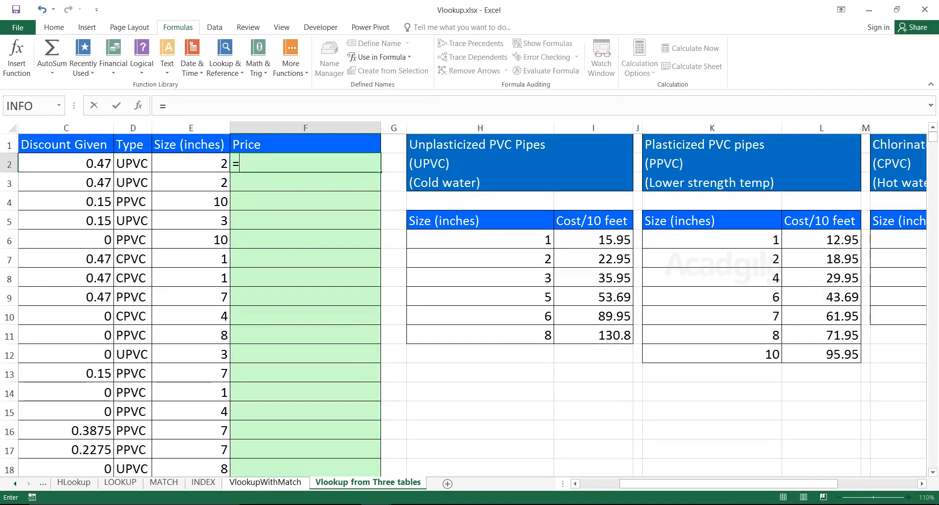
Retype =VLOOKUP(E2,INDIRECT(D2),2) in F2 and fill it down the Price column.
text(VLOOKUP()
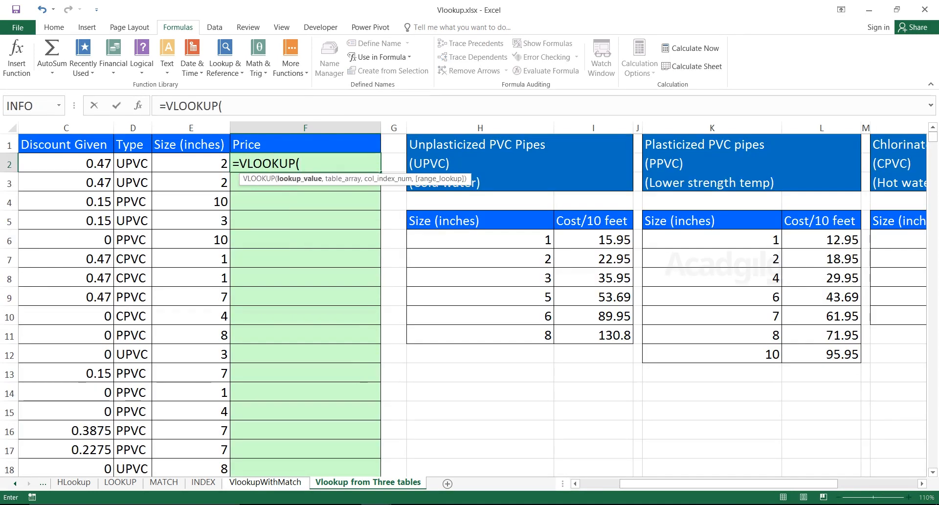
click(190, 162)
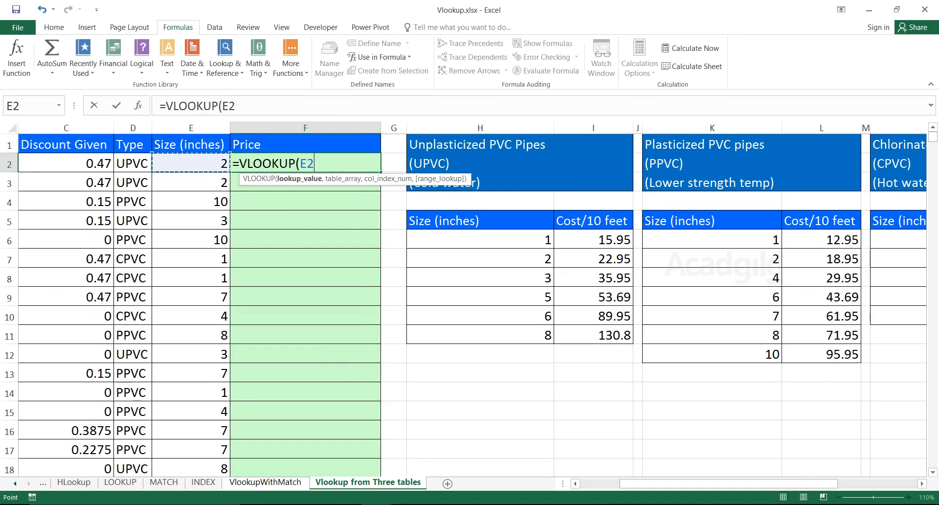
text(,)
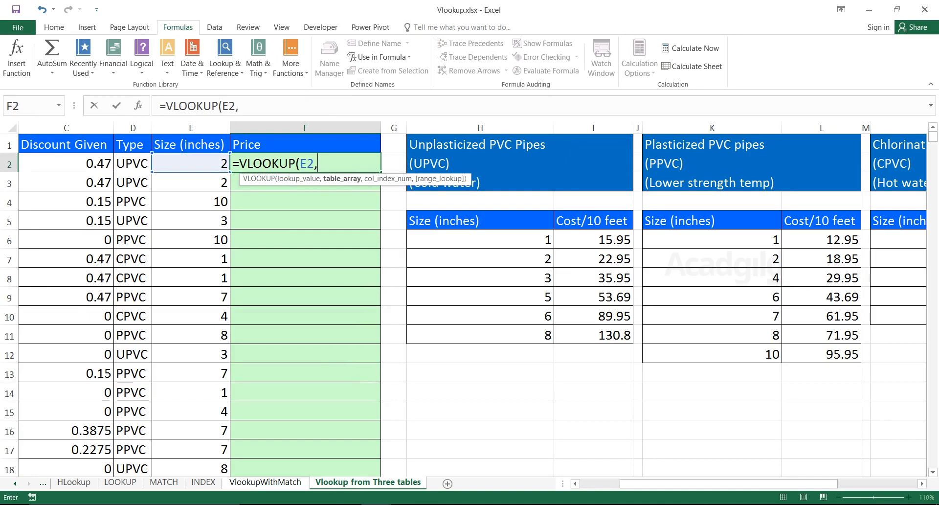
text(Id)
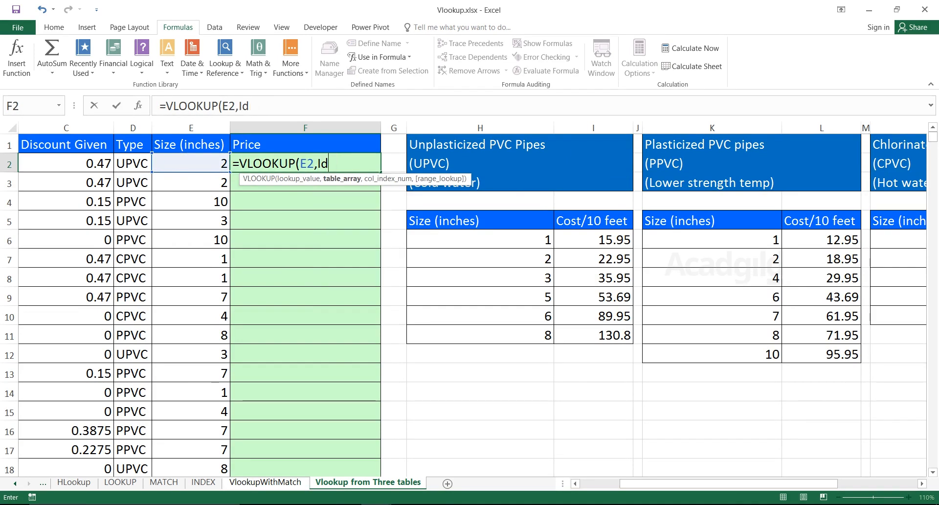
text(NDIRECT()
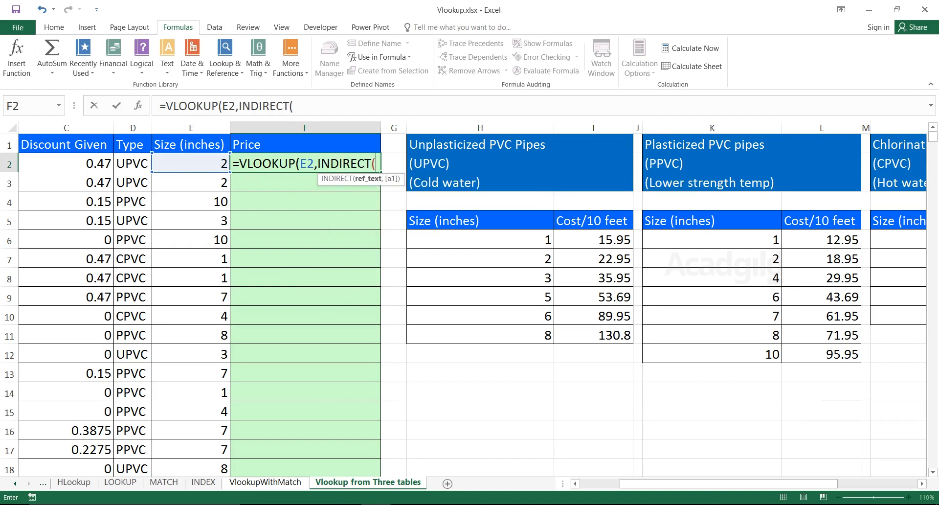
click(131, 163)
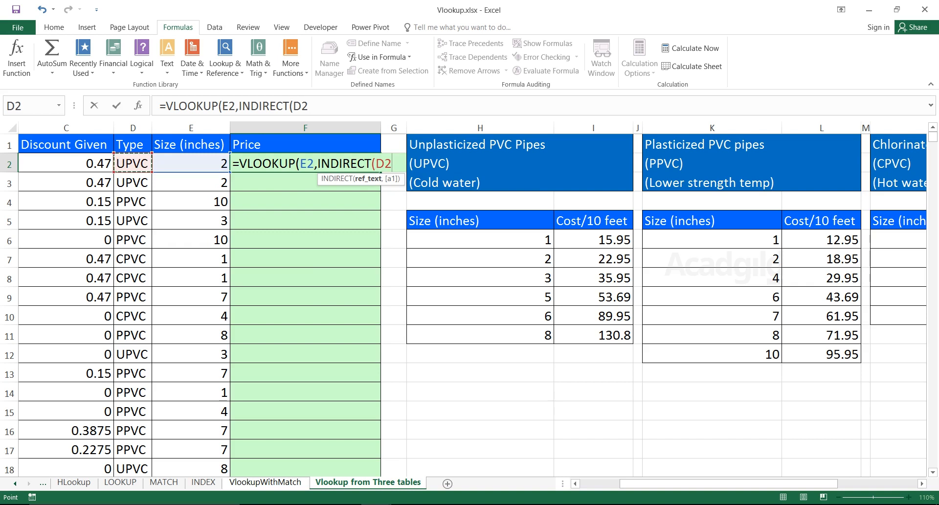
text(),)
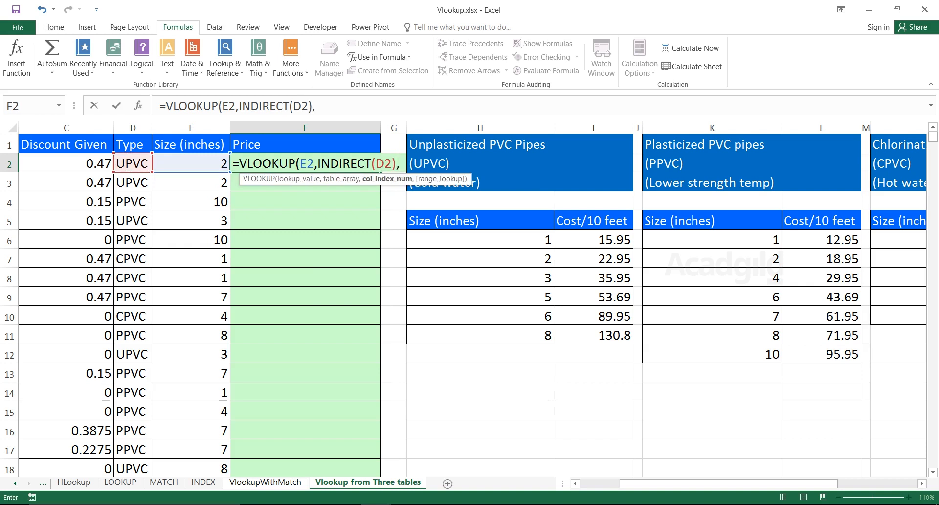
text(2))
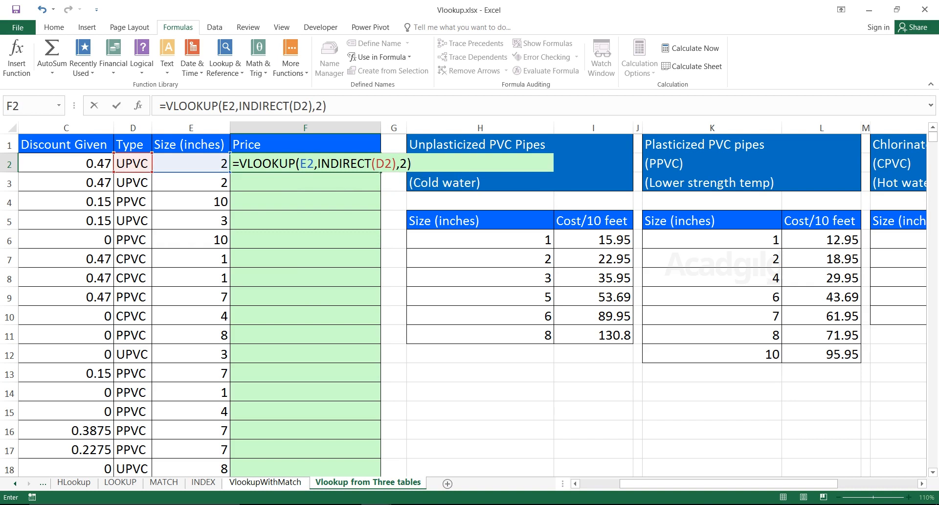
key(Enter)
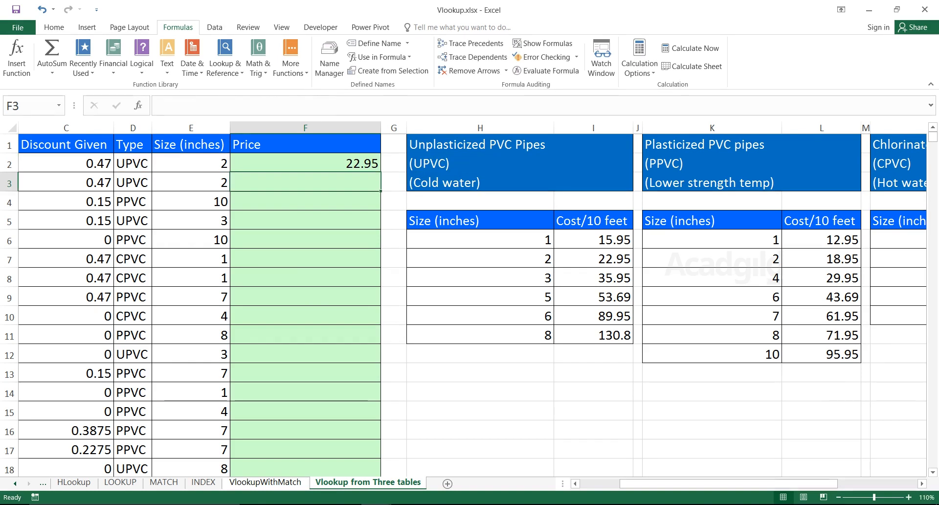
click(305, 163)
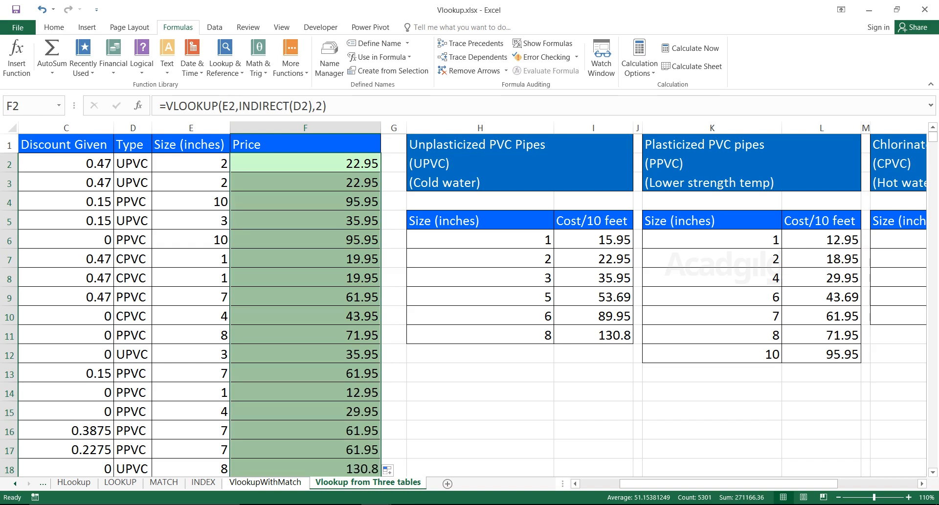
double_click(304, 164)
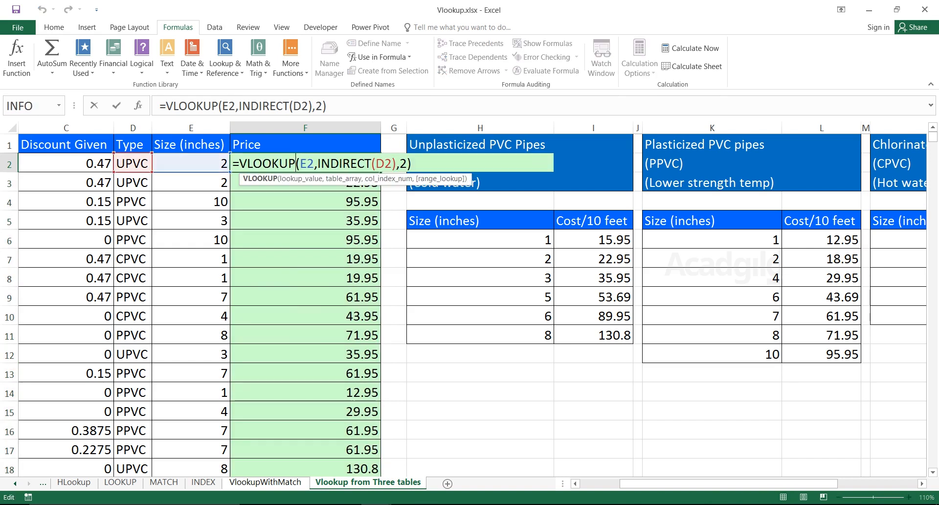
click(479, 240)
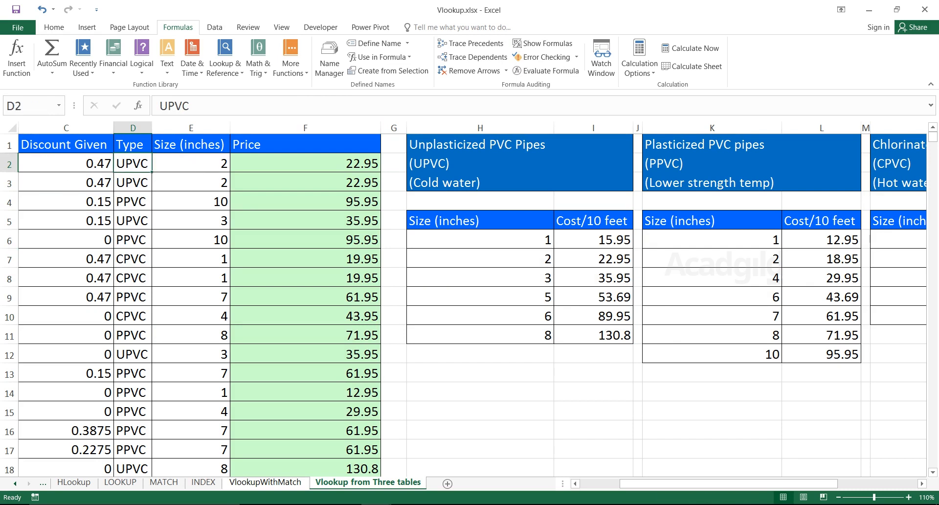
click(304, 181)
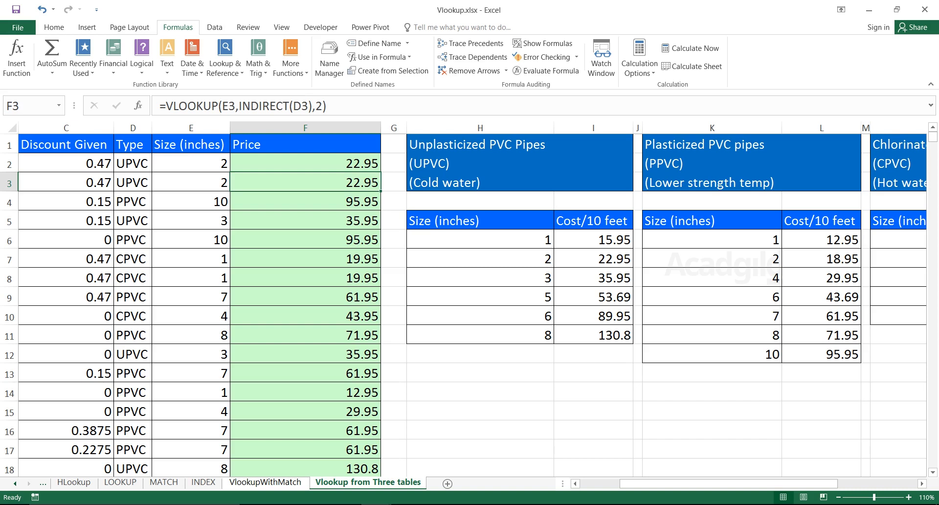
click(132, 163)
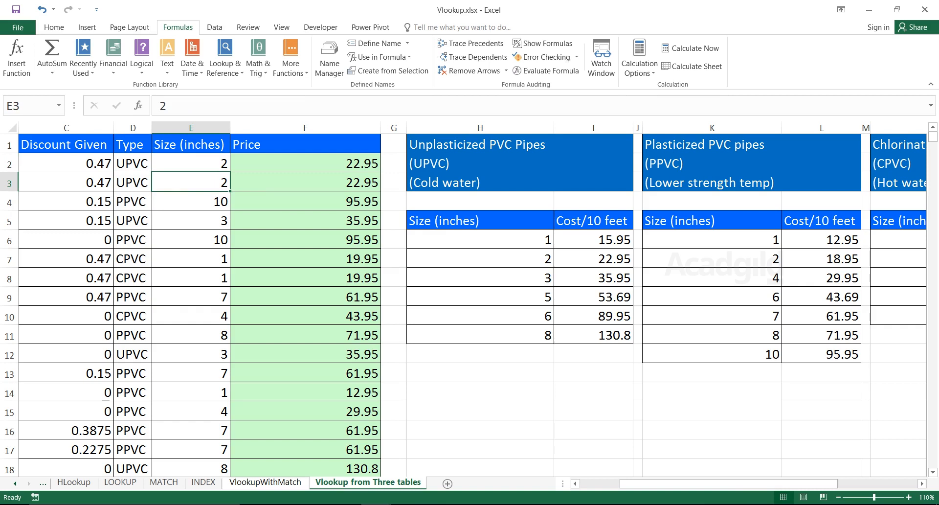
drag(480, 238, 593, 335)
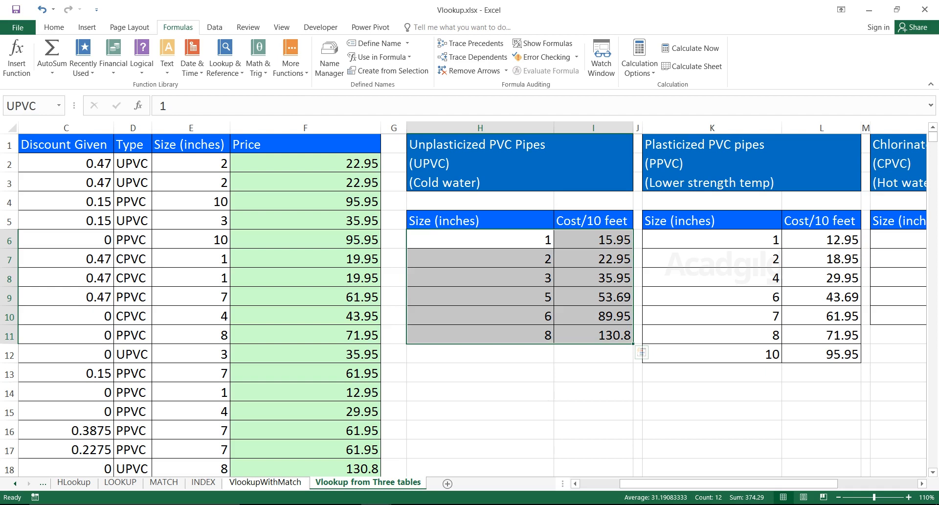
click(305, 239)
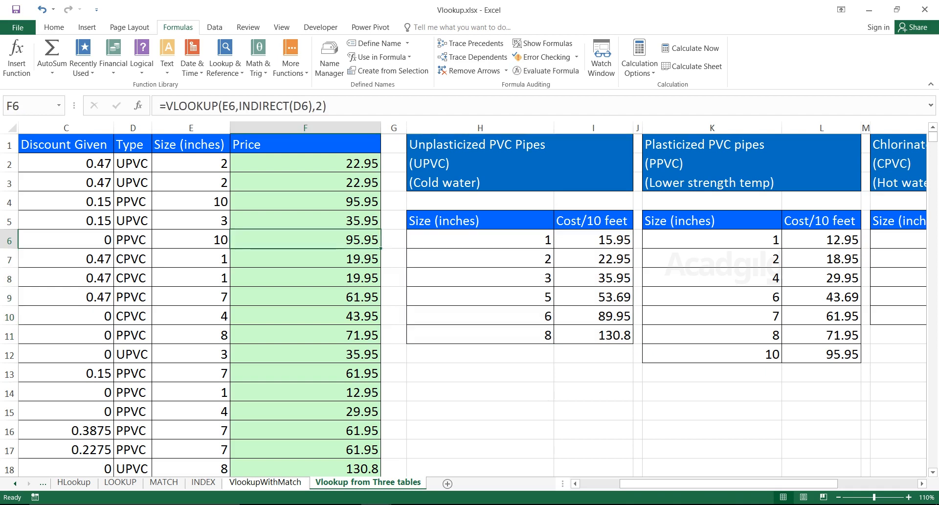